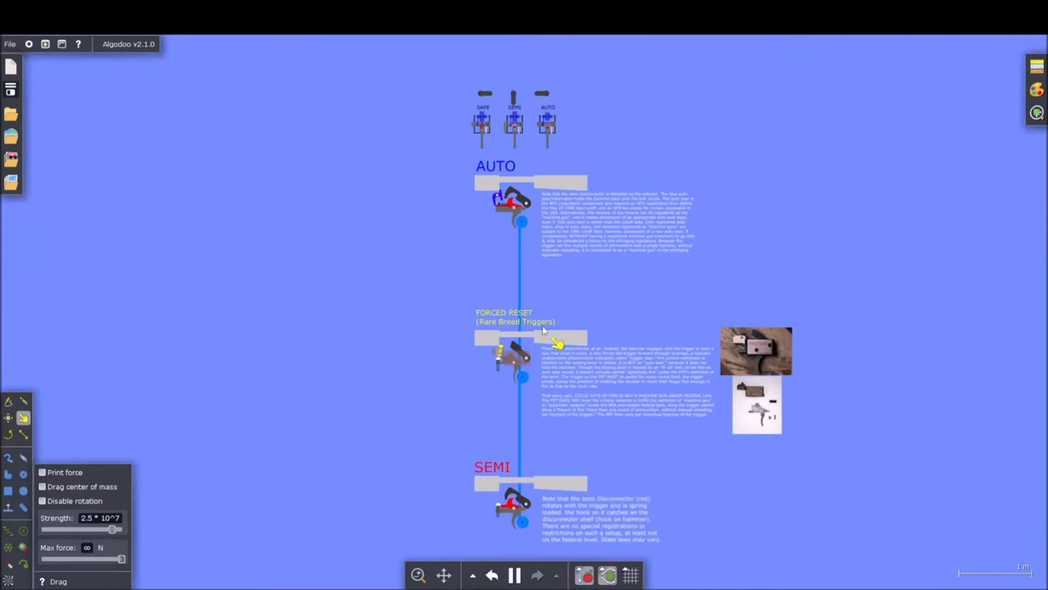
mouse_move(794, 481)
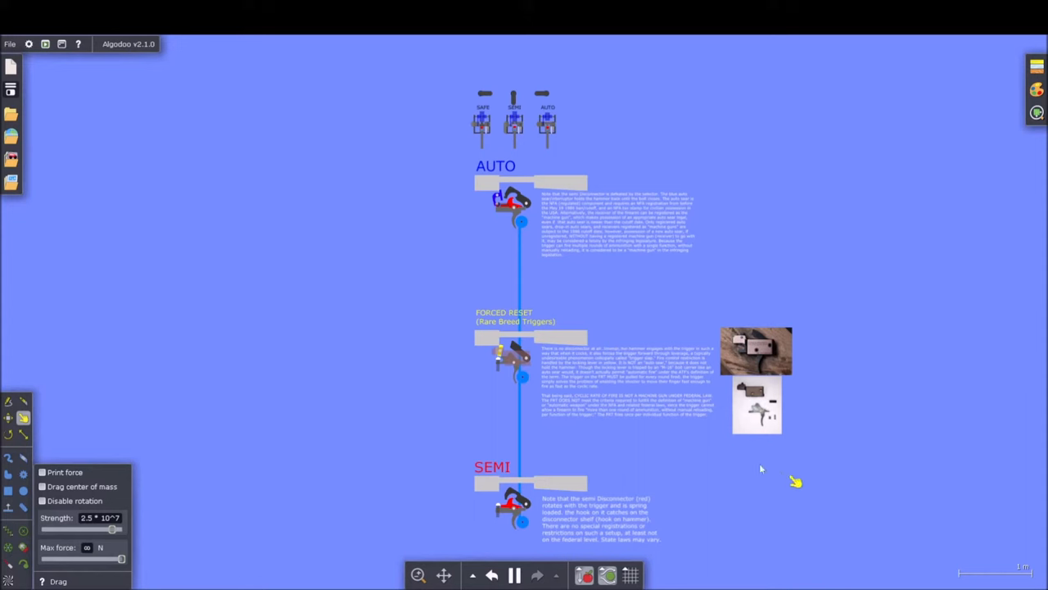
mouse_move(811, 410)
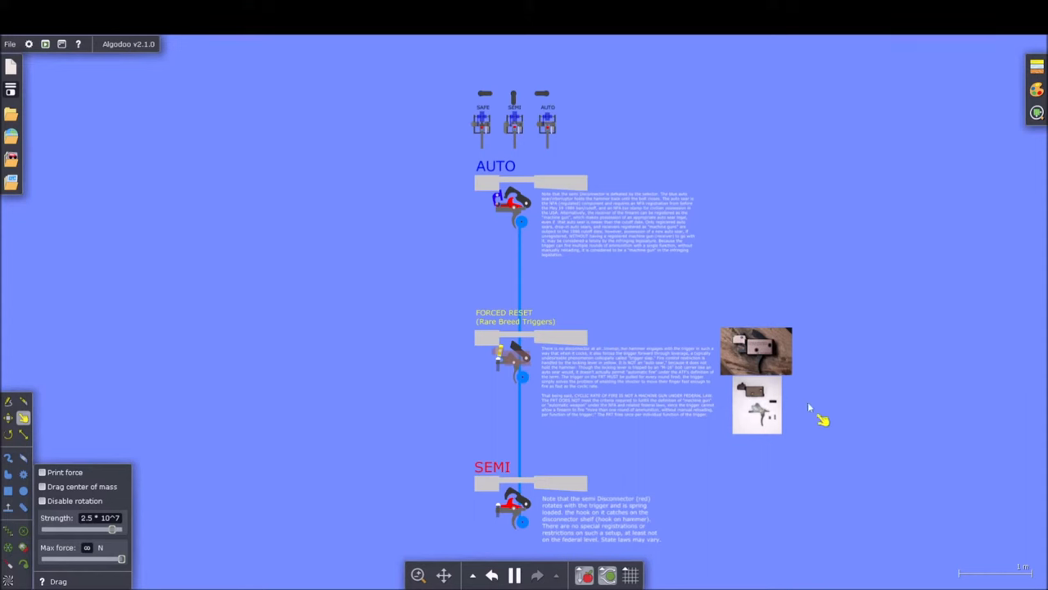
mouse_move(794, 301)
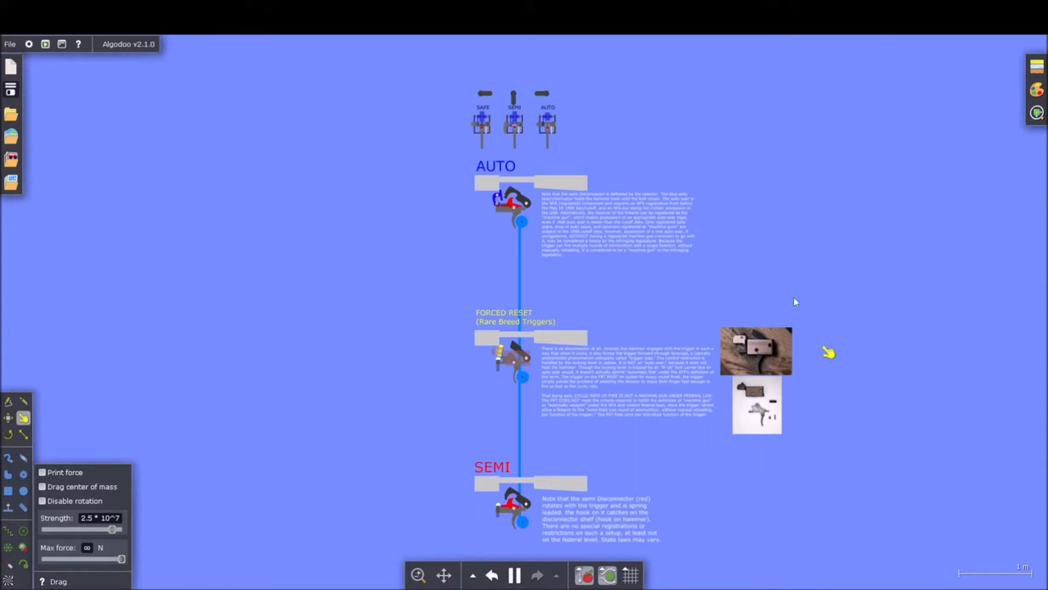
mouse_move(753, 348)
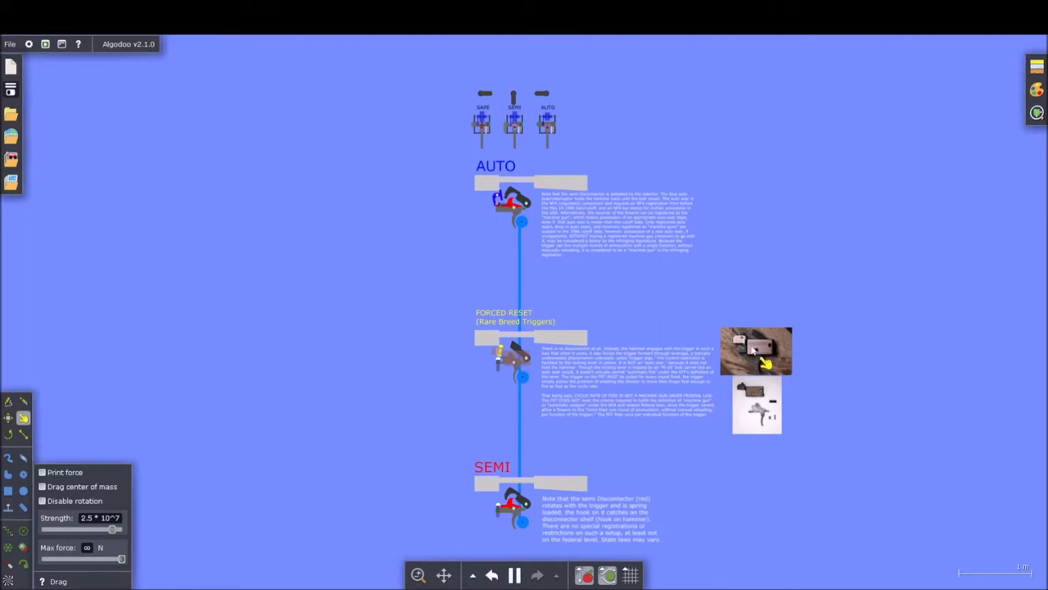
mouse_move(746, 348)
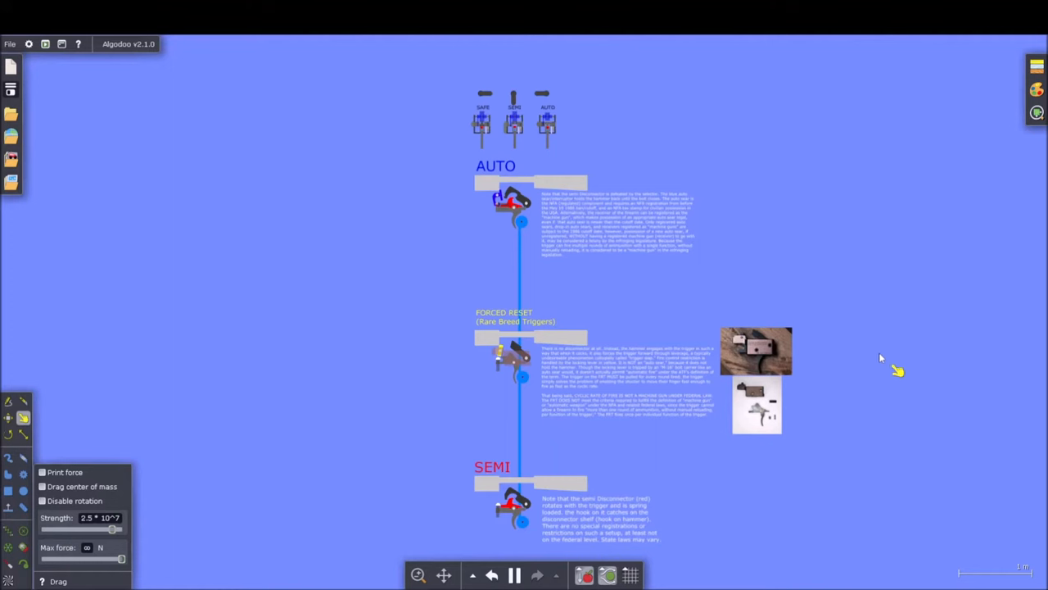
mouse_move(770, 357)
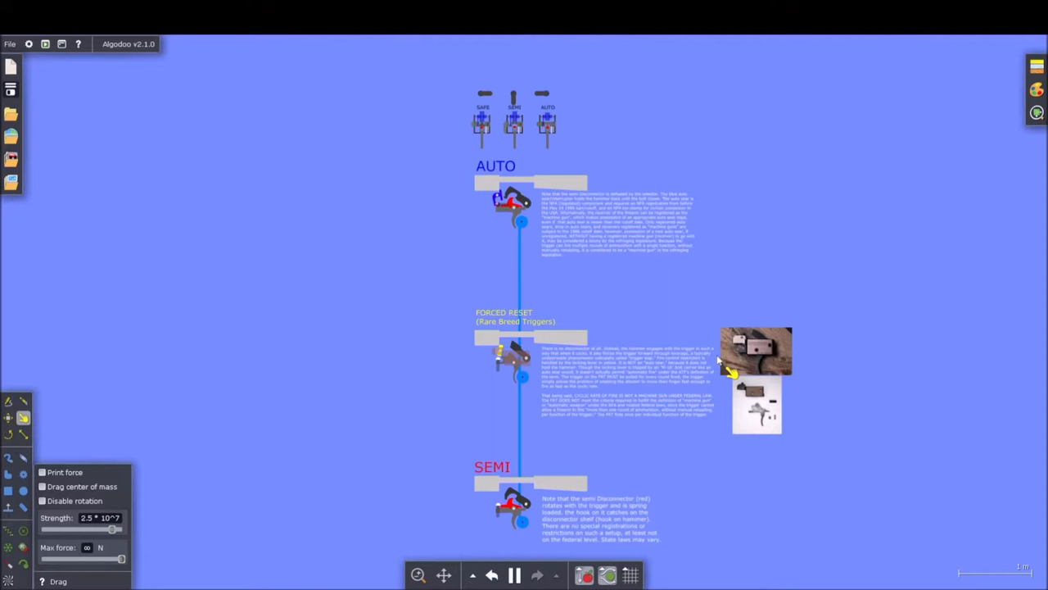
mouse_move(585, 401)
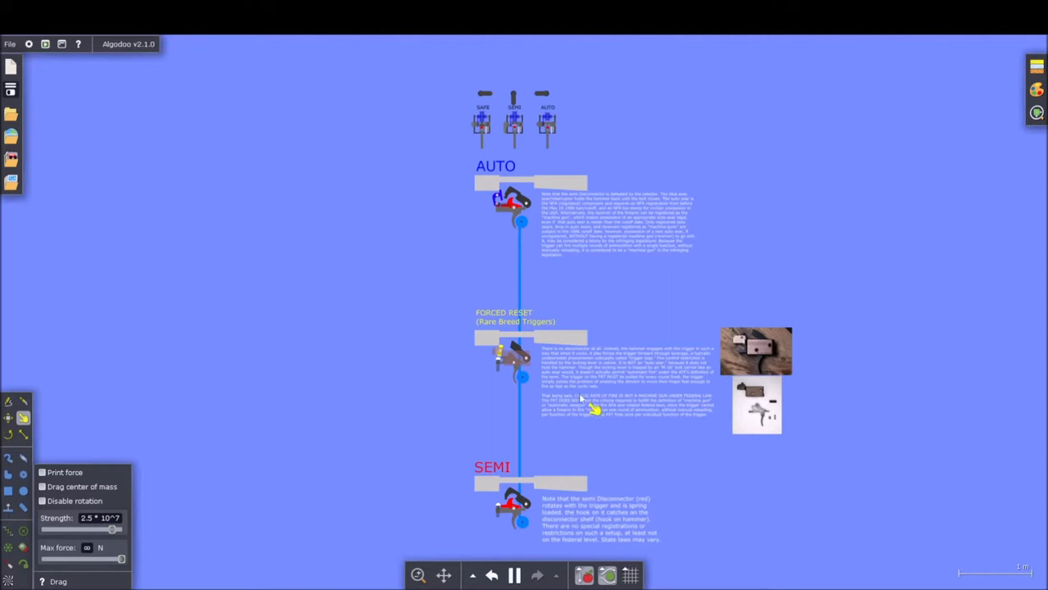
mouse_move(598, 508)
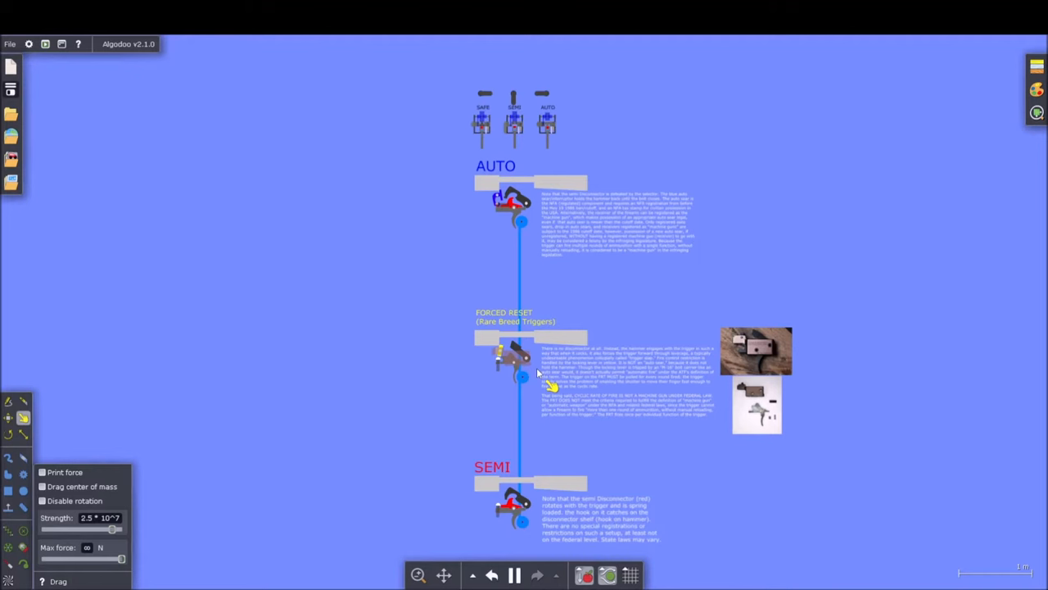
mouse_move(544, 397)
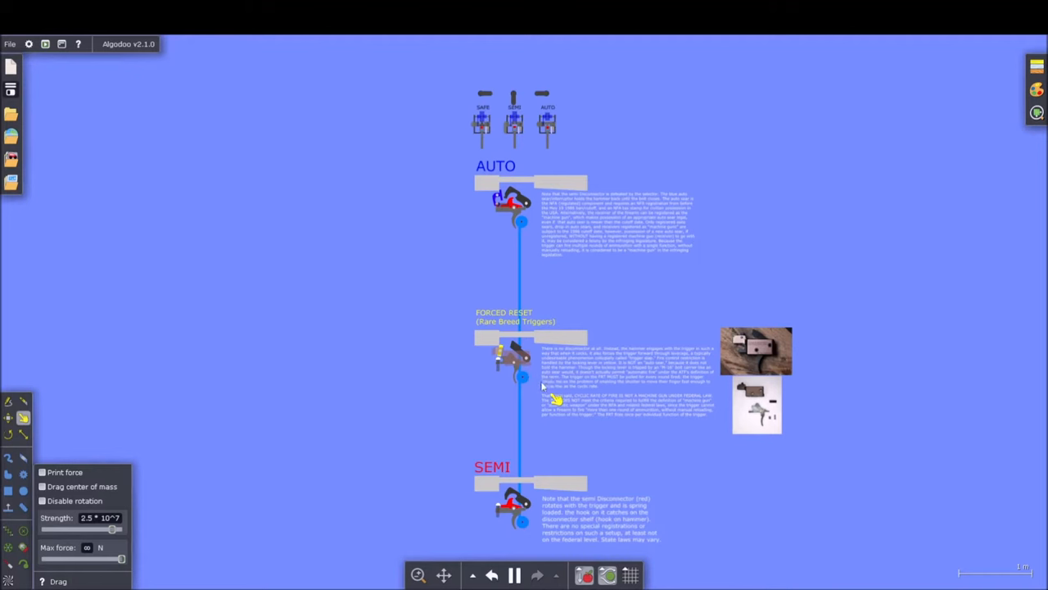
mouse_move(541, 397)
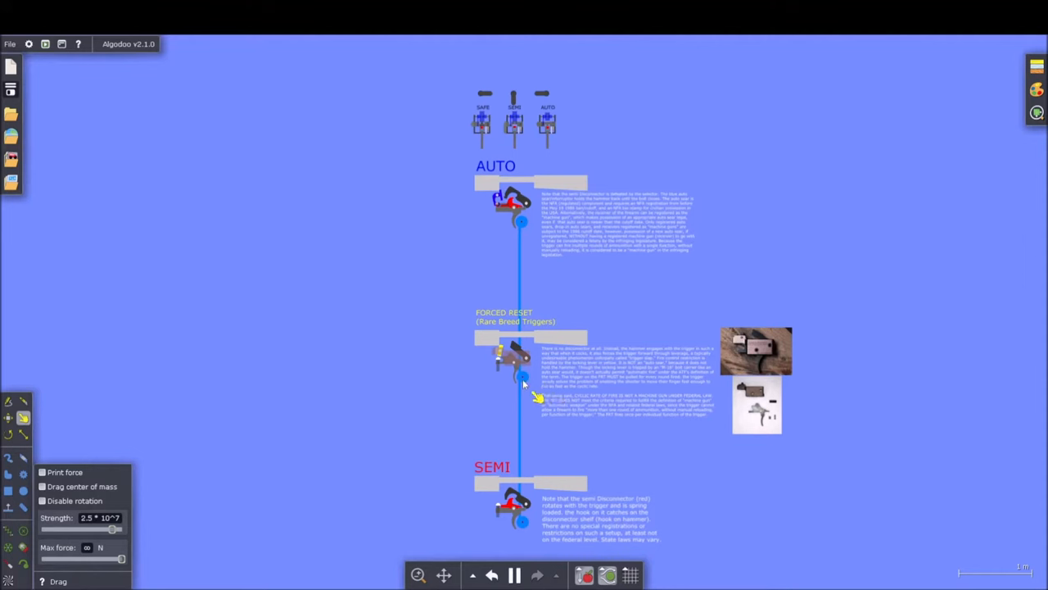
mouse_move(531, 413)
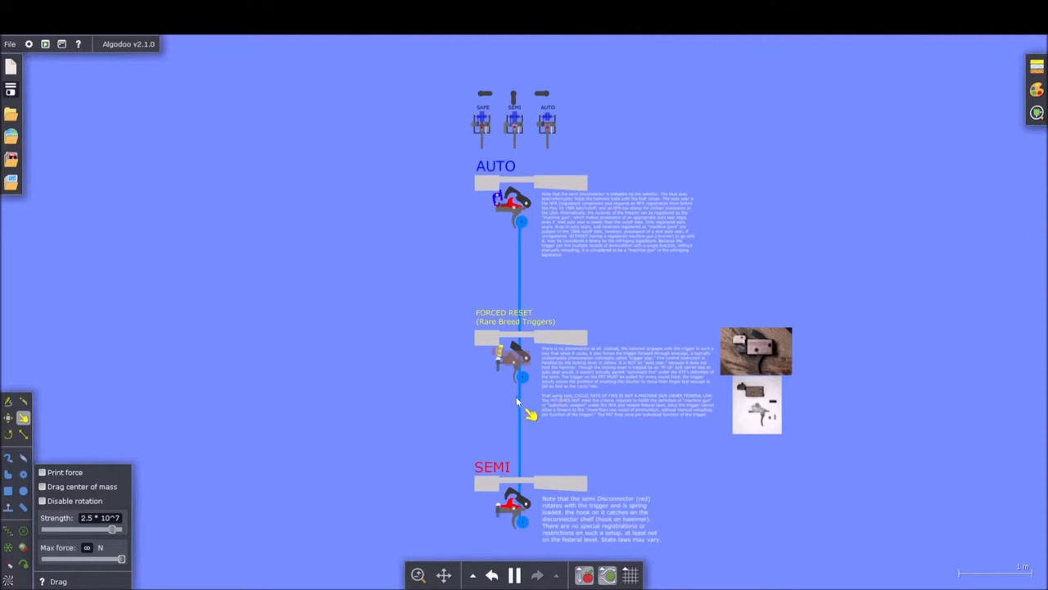
mouse_move(532, 393)
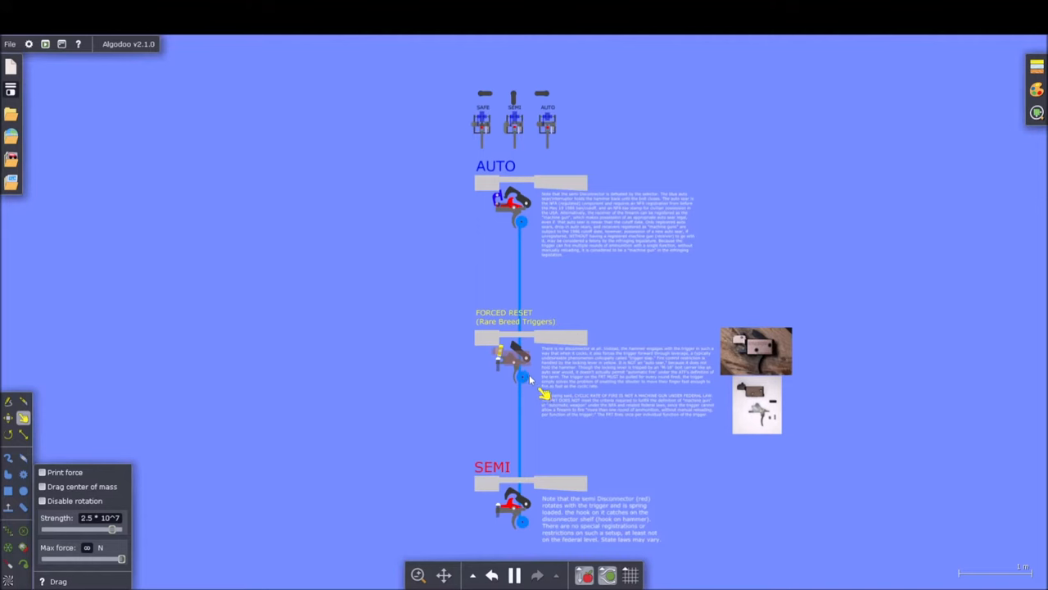
mouse_move(530, 390)
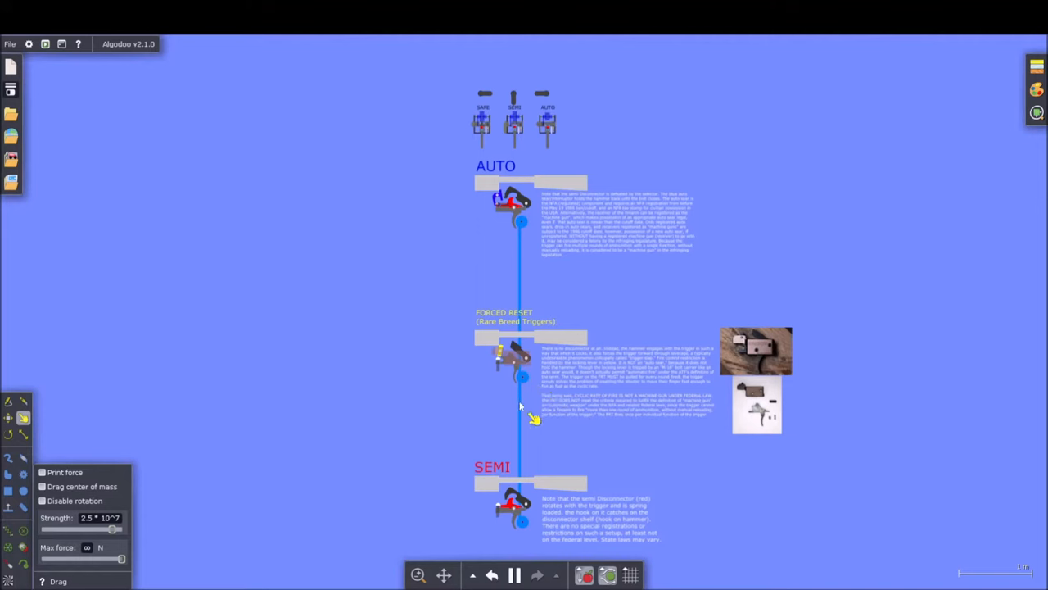
mouse_move(540, 389)
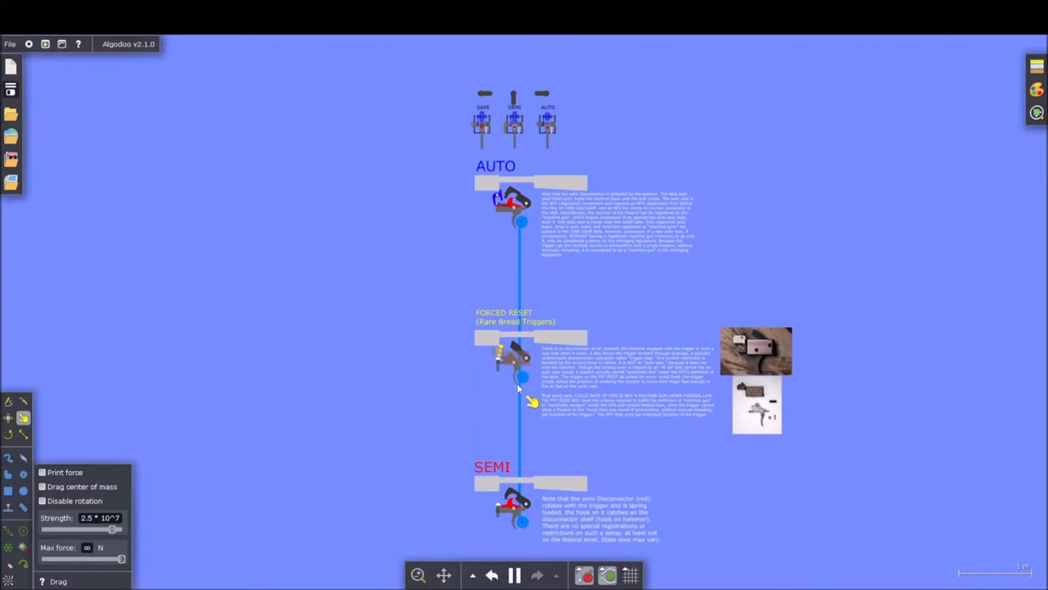
mouse_move(700, 309)
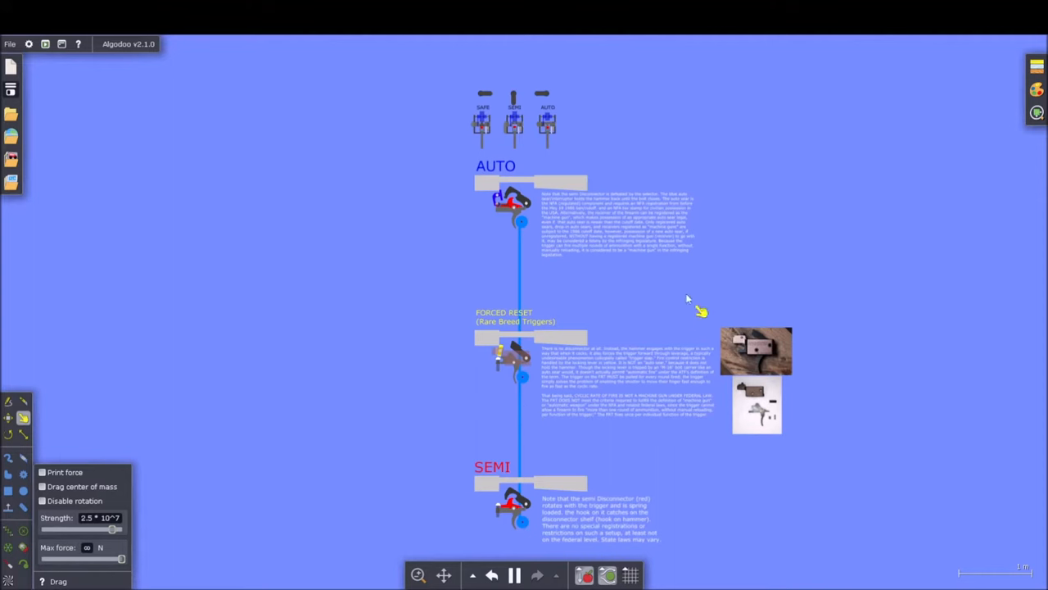
mouse_move(724, 401)
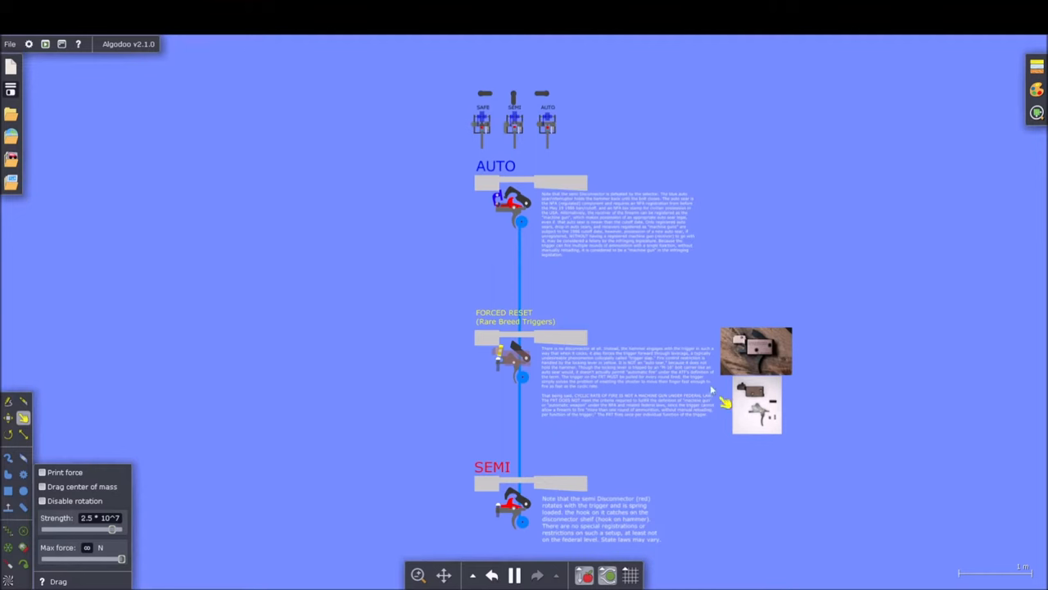
mouse_move(655, 336)
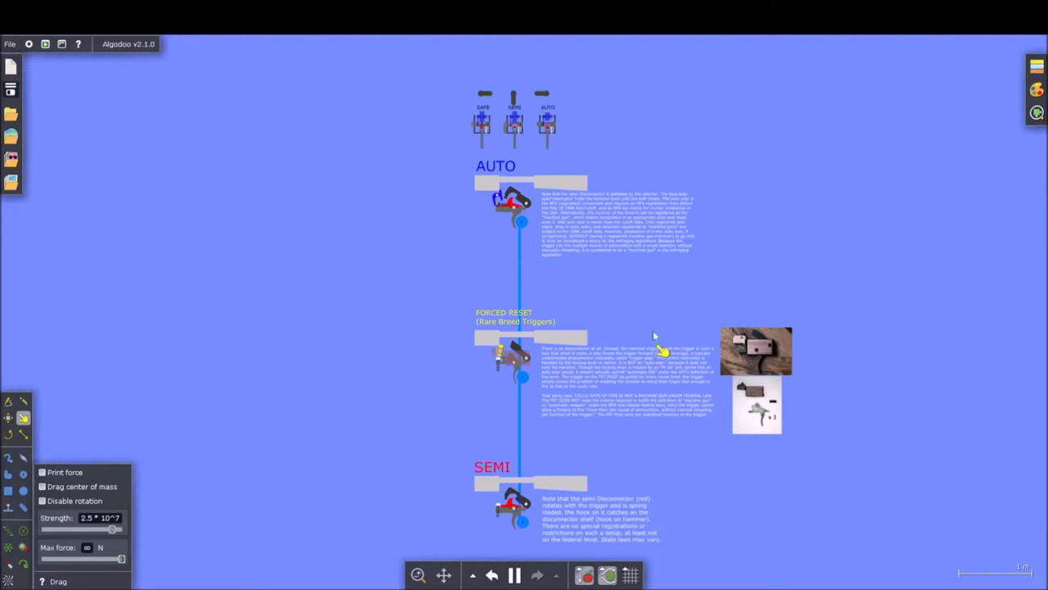
mouse_move(671, 193)
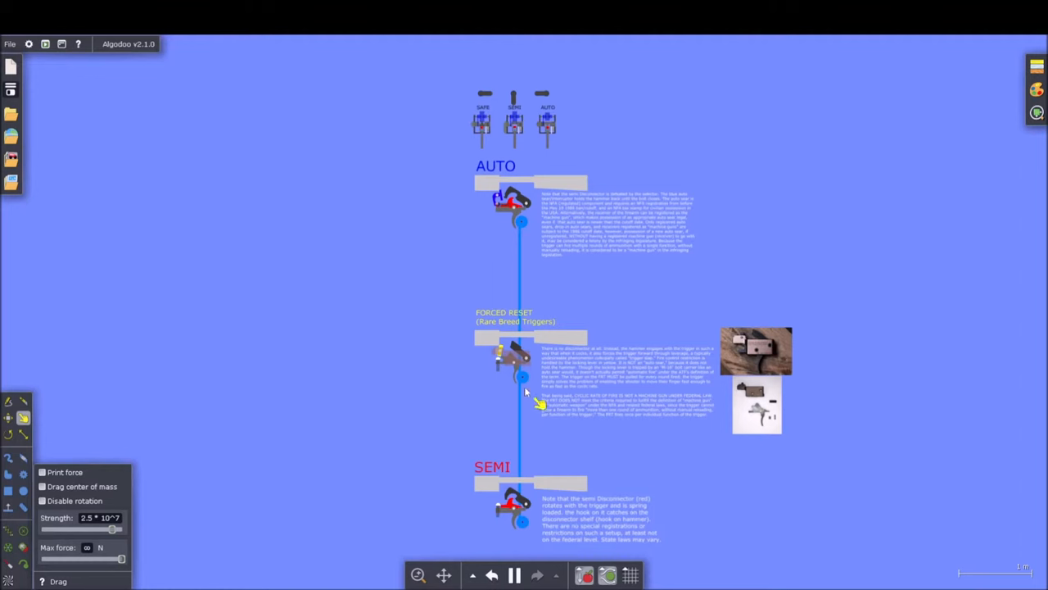
mouse_move(684, 479)
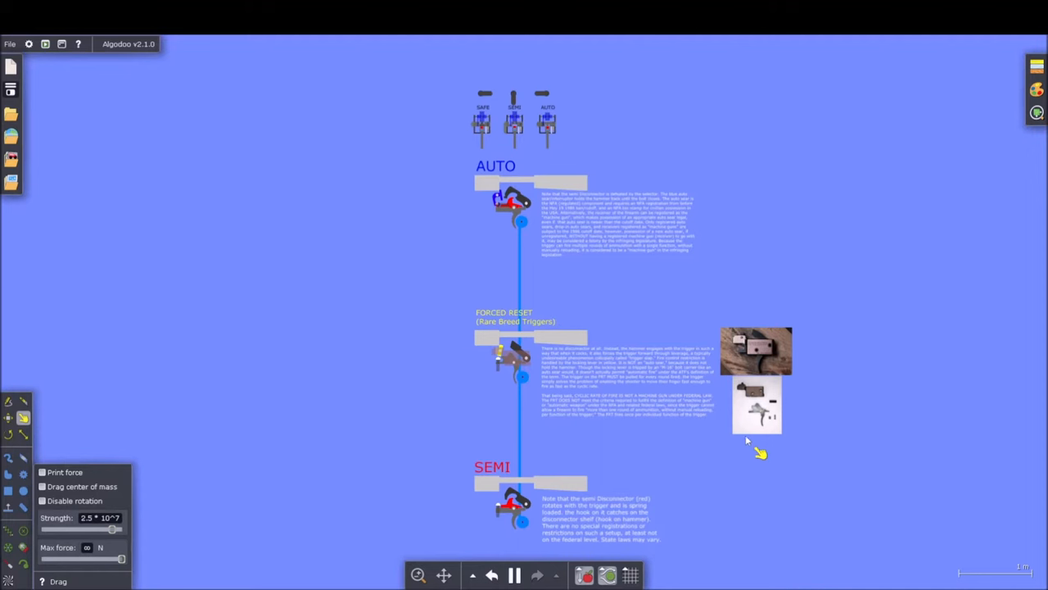
mouse_move(712, 442)
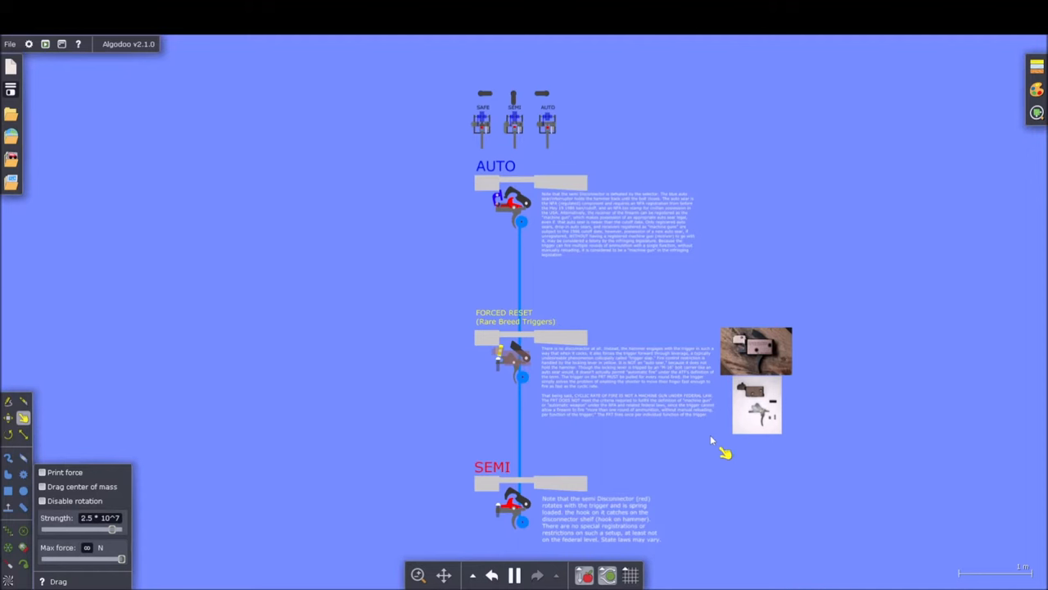
mouse_move(790, 426)
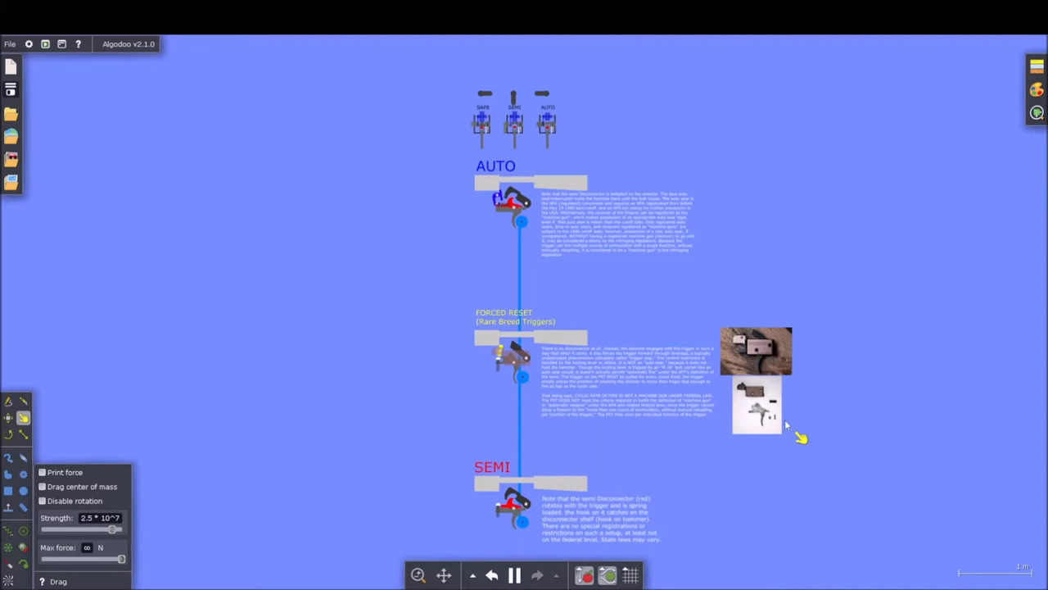
mouse_move(765, 449)
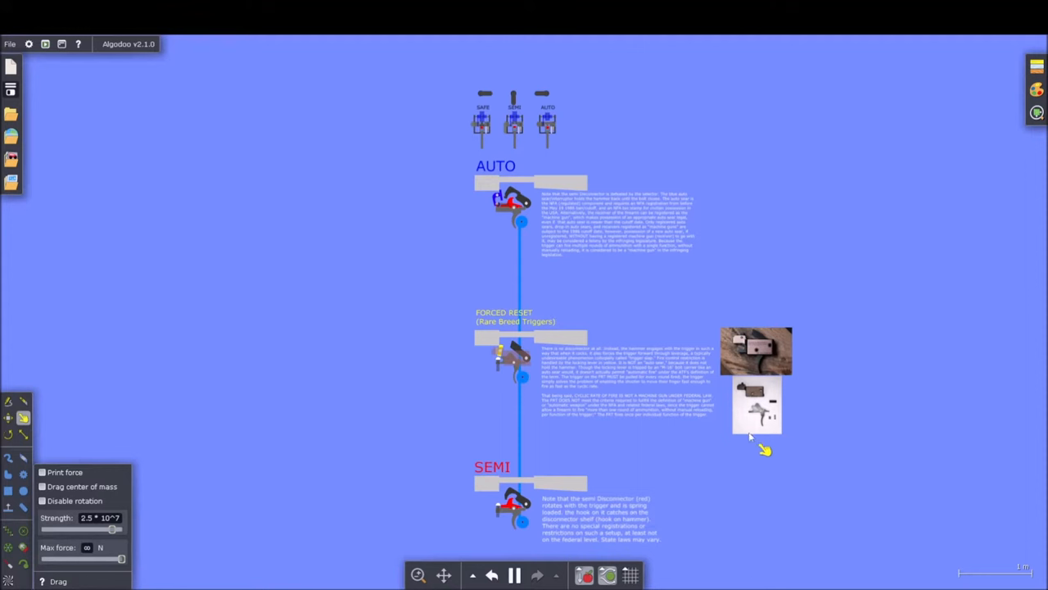
mouse_move(758, 415)
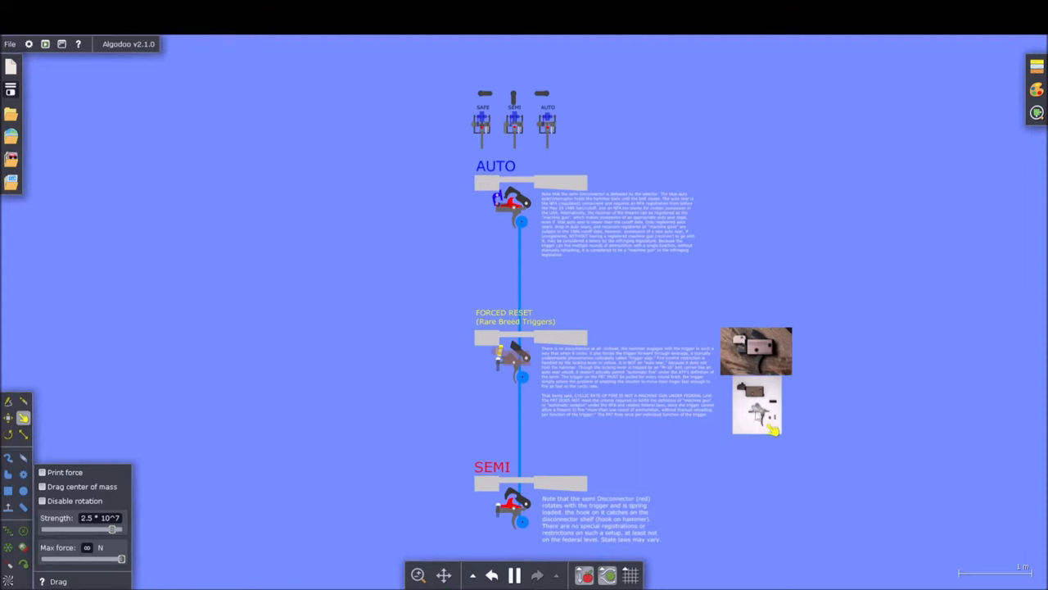
mouse_move(753, 454)
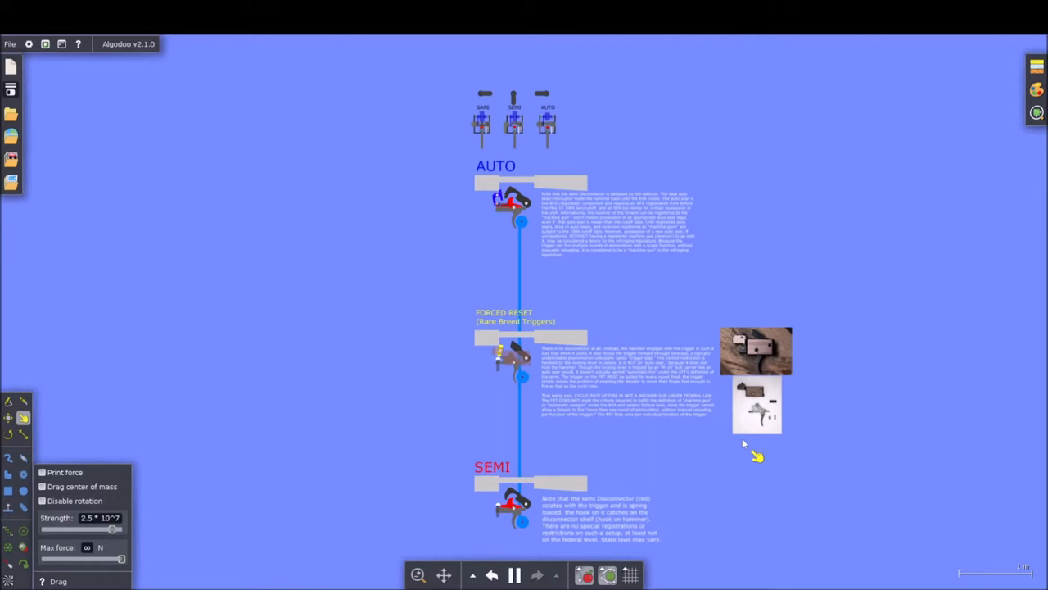
mouse_move(789, 465)
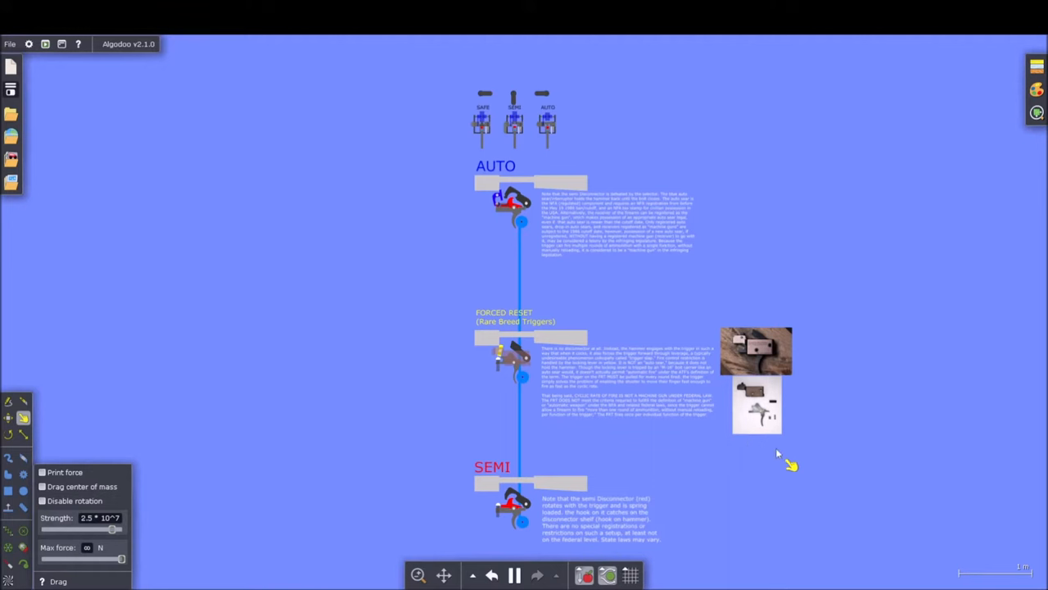
mouse_move(807, 453)
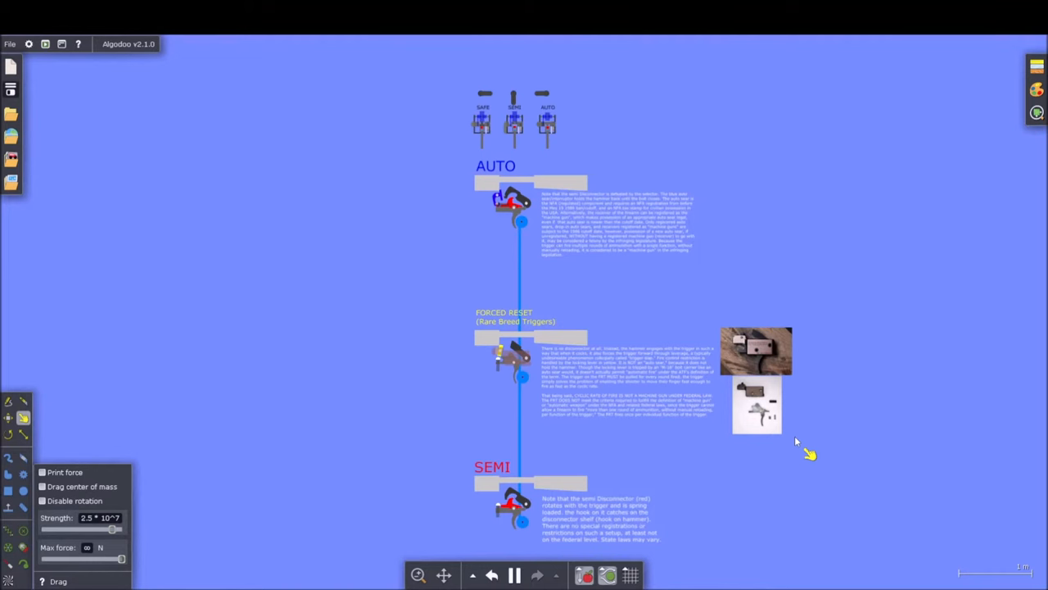
mouse_move(664, 348)
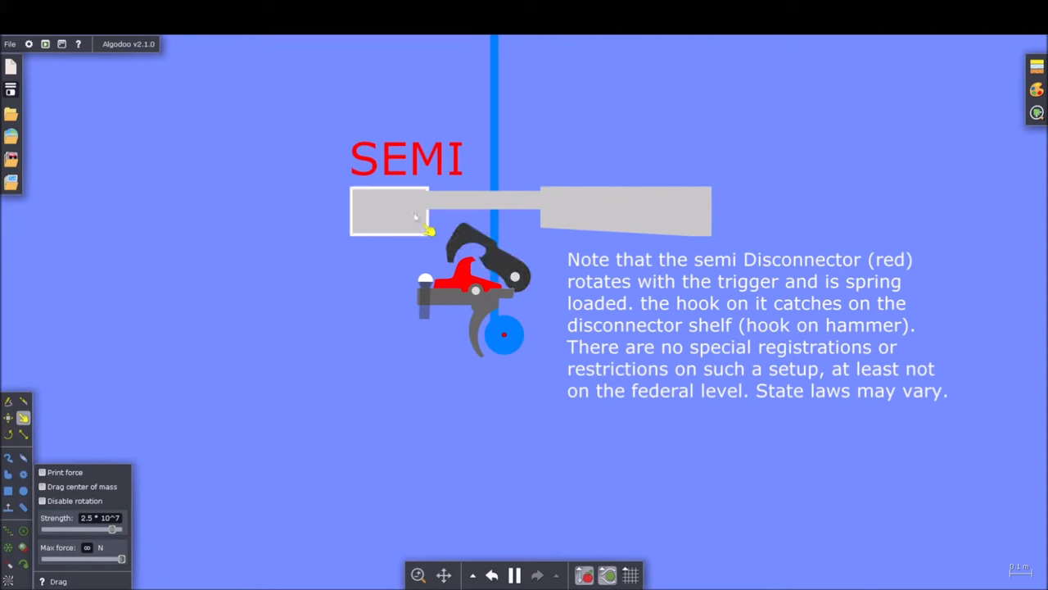
Drag across the close-up SEMI trigger mechanism beside its disconnector note
left_click_drag(426, 230, 700, 205)
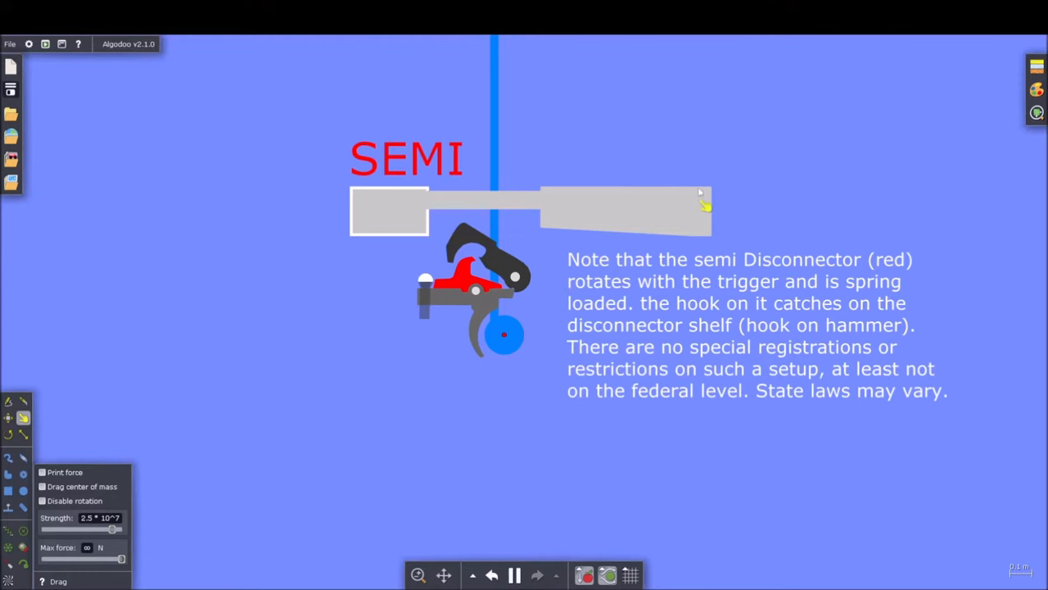
mouse_move(536, 295)
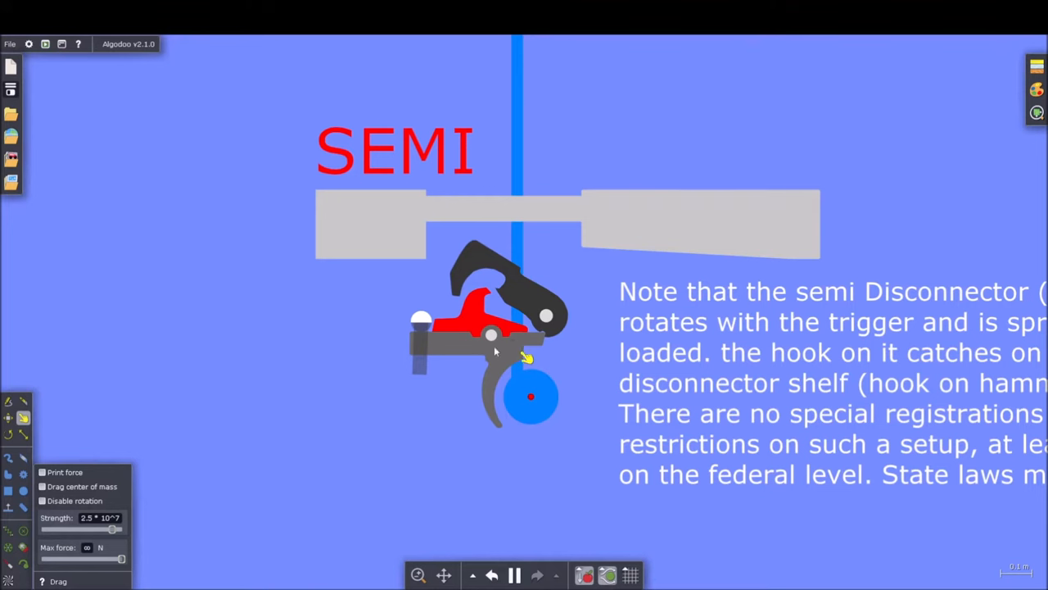
mouse_move(557, 344)
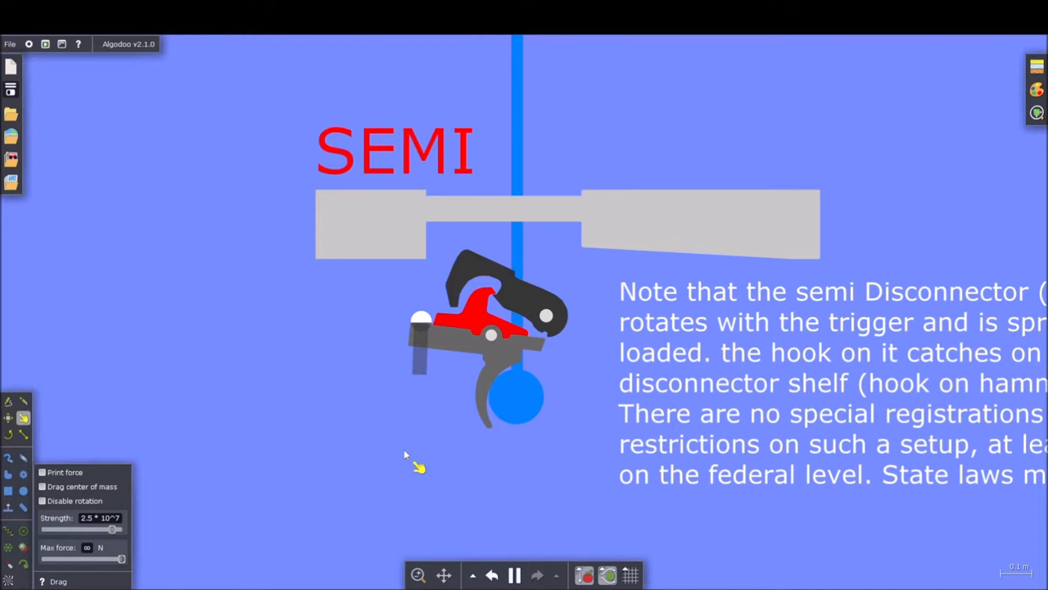
mouse_move(436, 337)
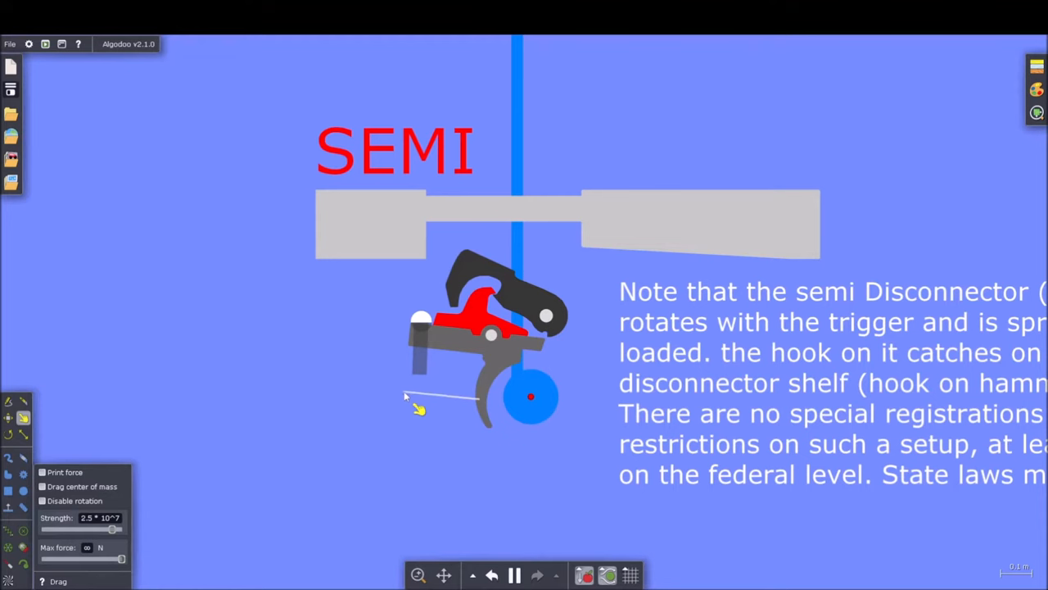
mouse_move(466, 410)
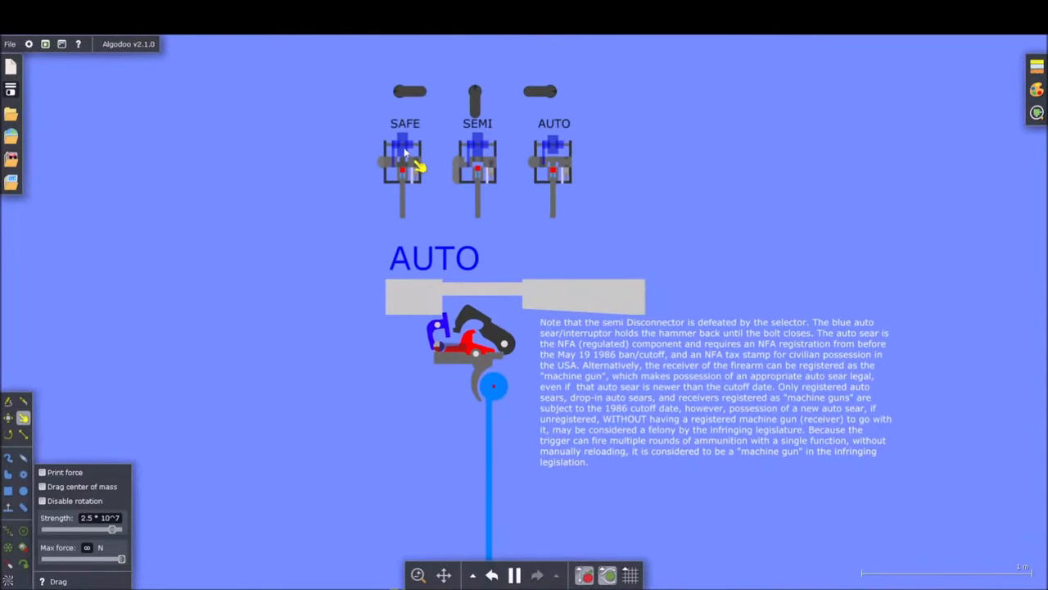
mouse_move(720, 413)
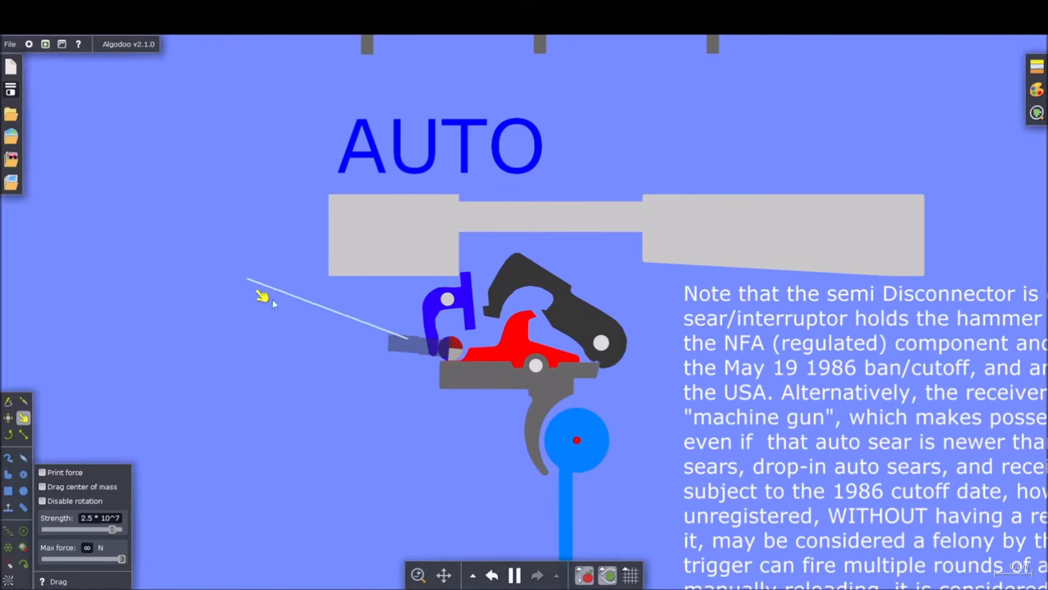
mouse_move(533, 442)
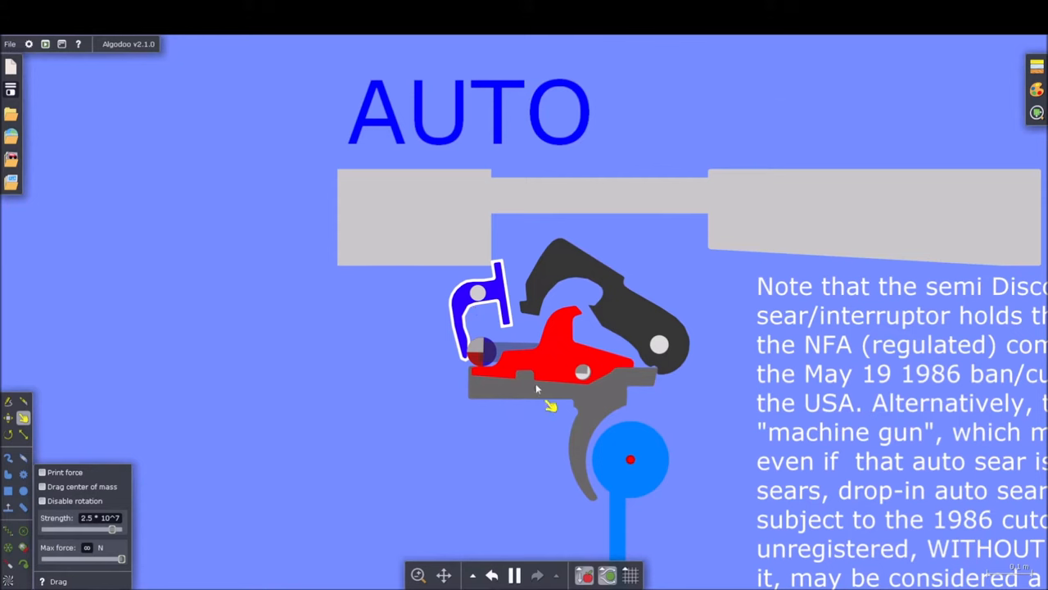
mouse_move(528, 311)
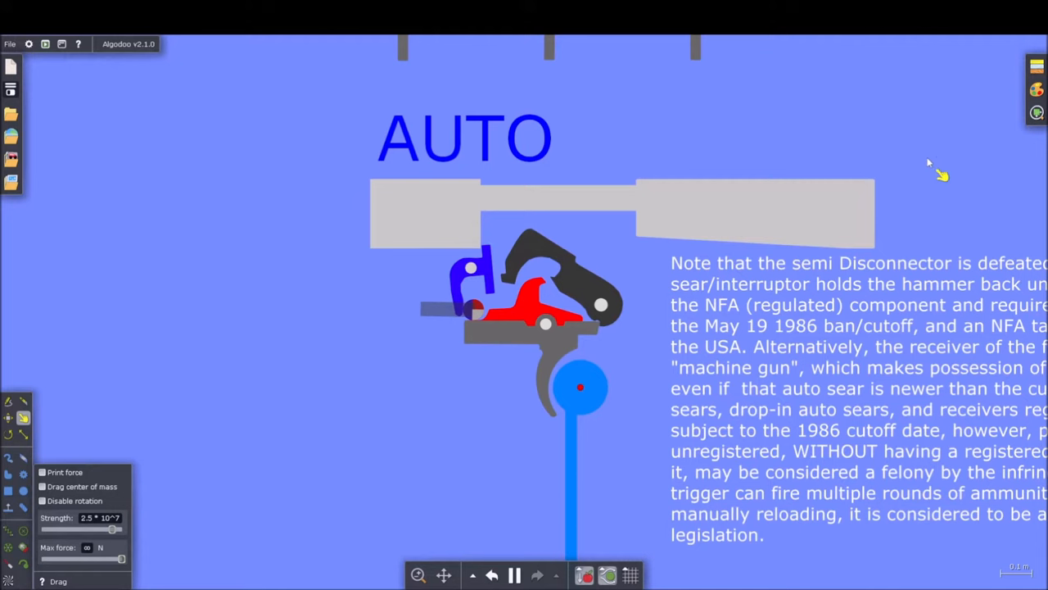
mouse_move(790, 131)
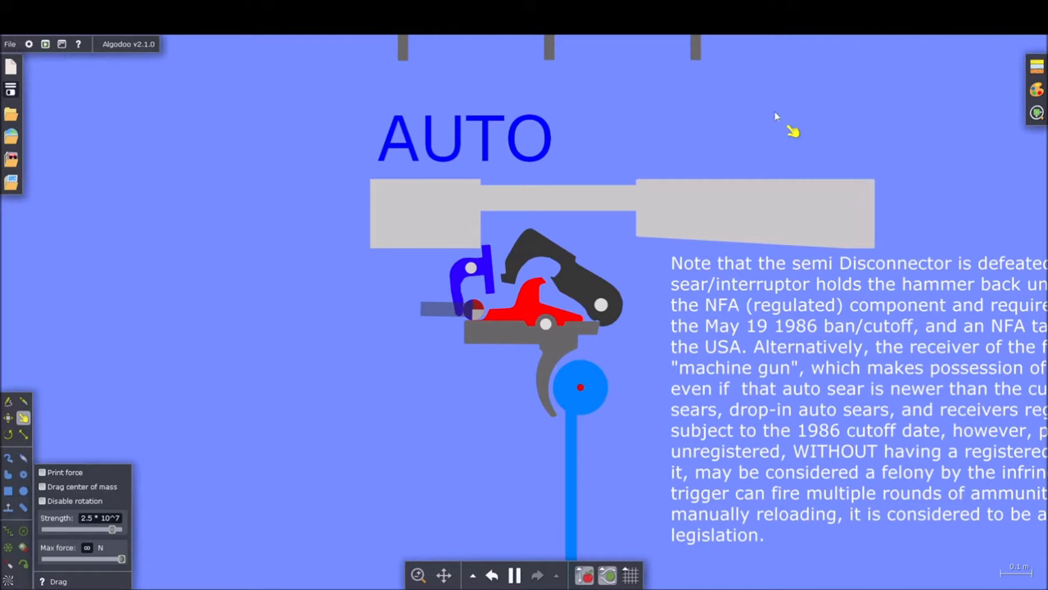
mouse_move(792, 131)
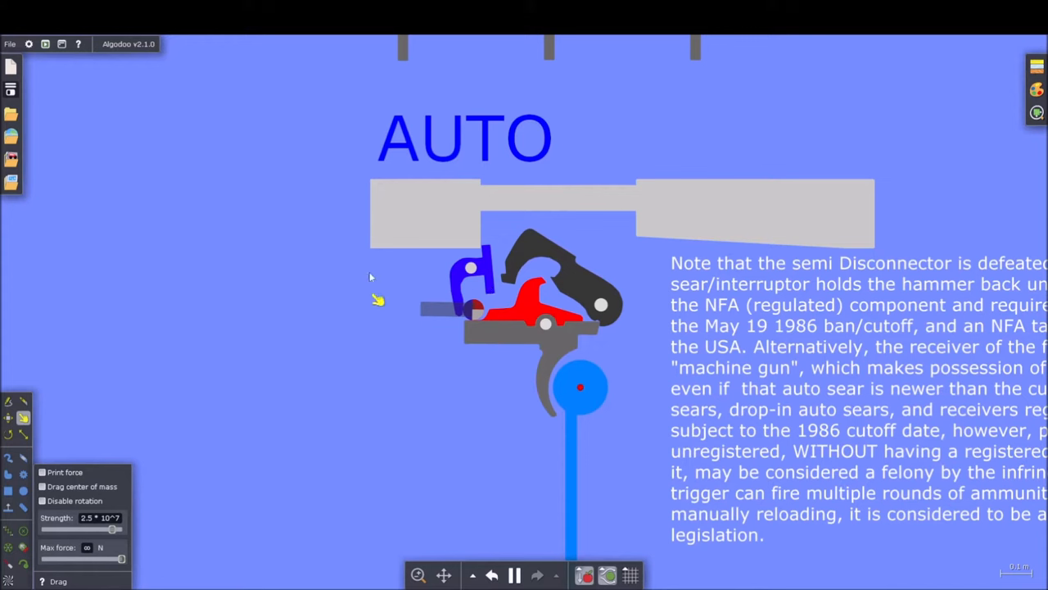
mouse_move(390, 231)
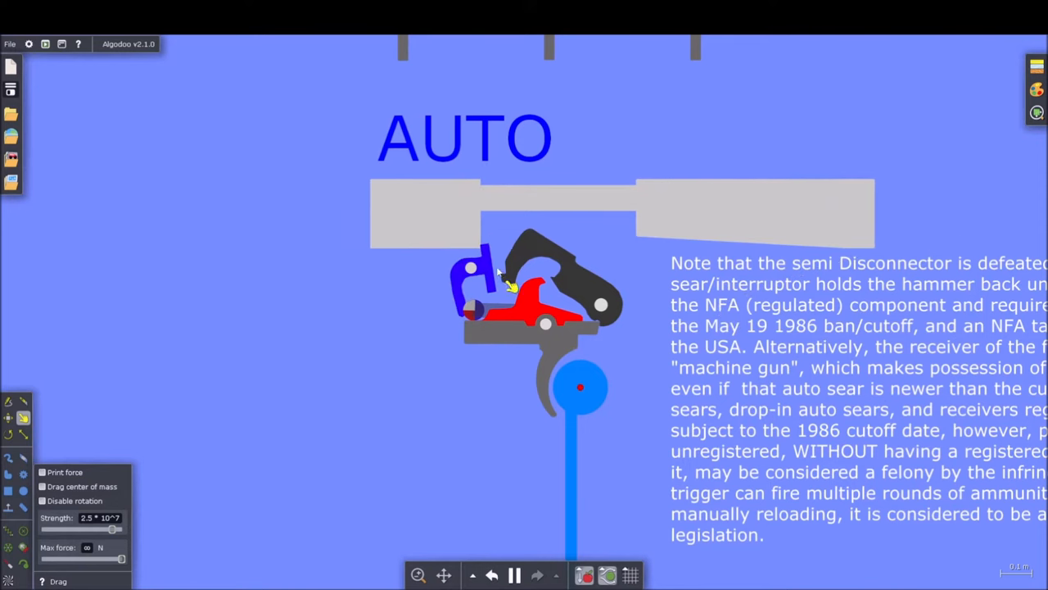
mouse_move(528, 258)
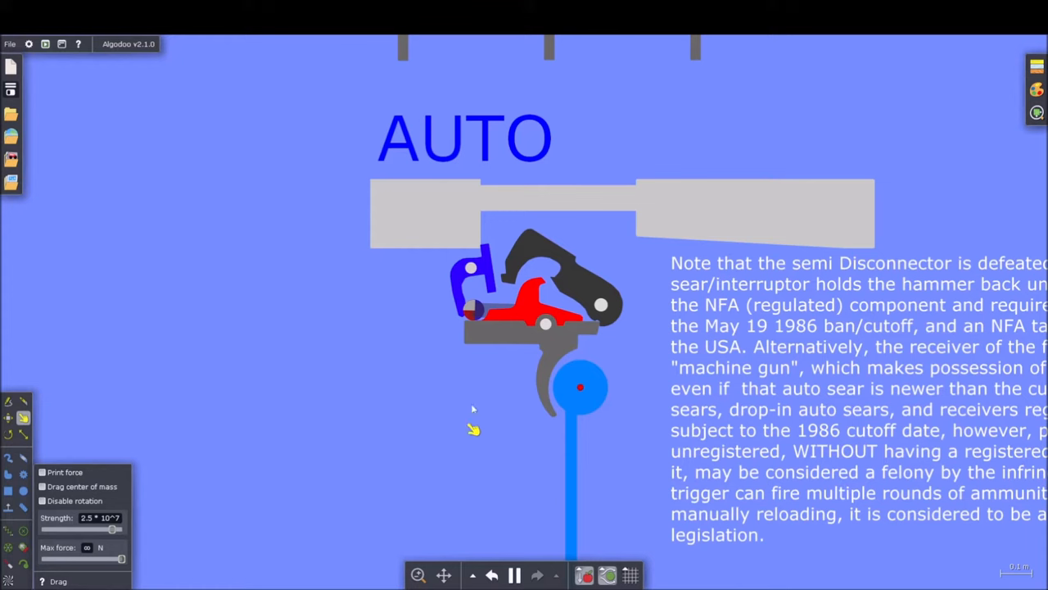
mouse_move(786, 274)
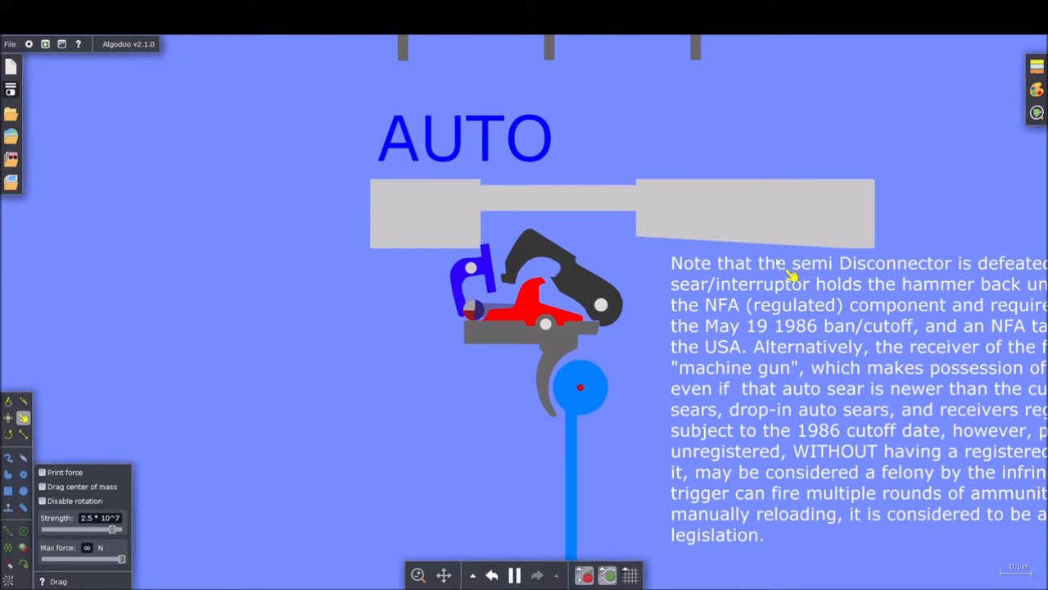
mouse_move(1024, 176)
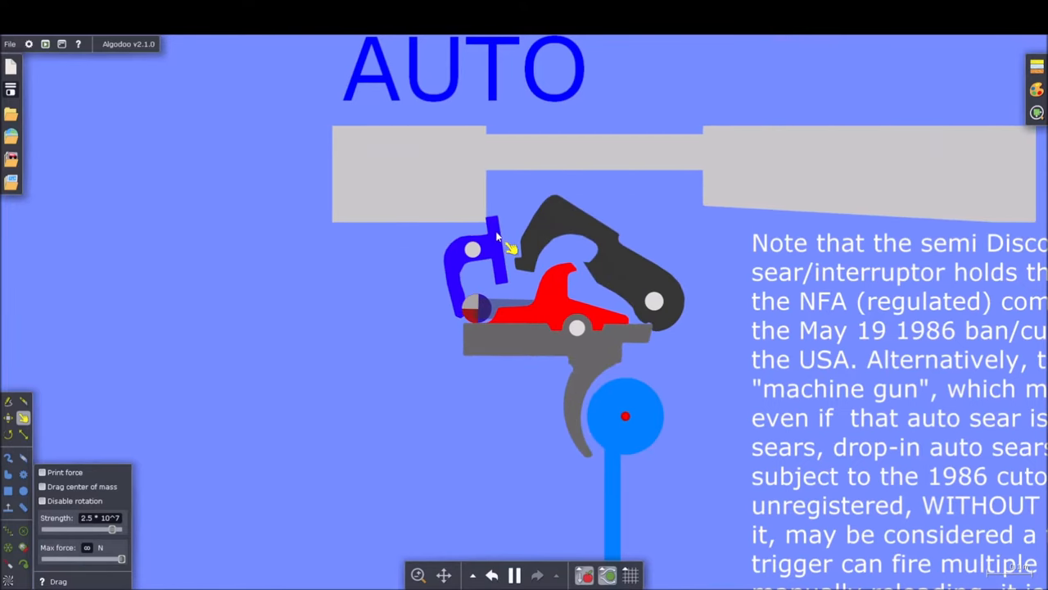
mouse_move(646, 179)
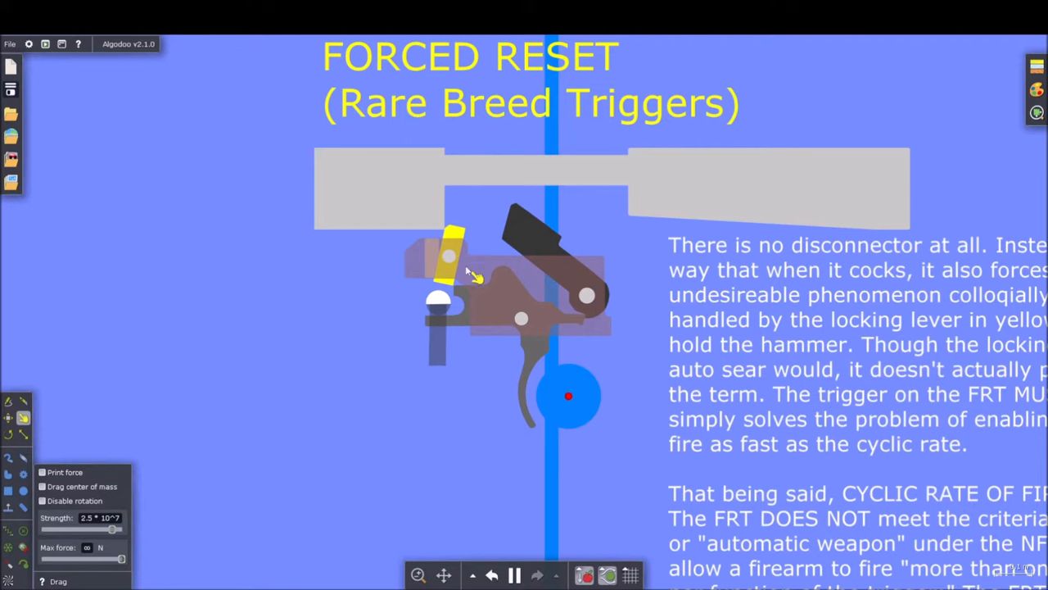
mouse_move(594, 226)
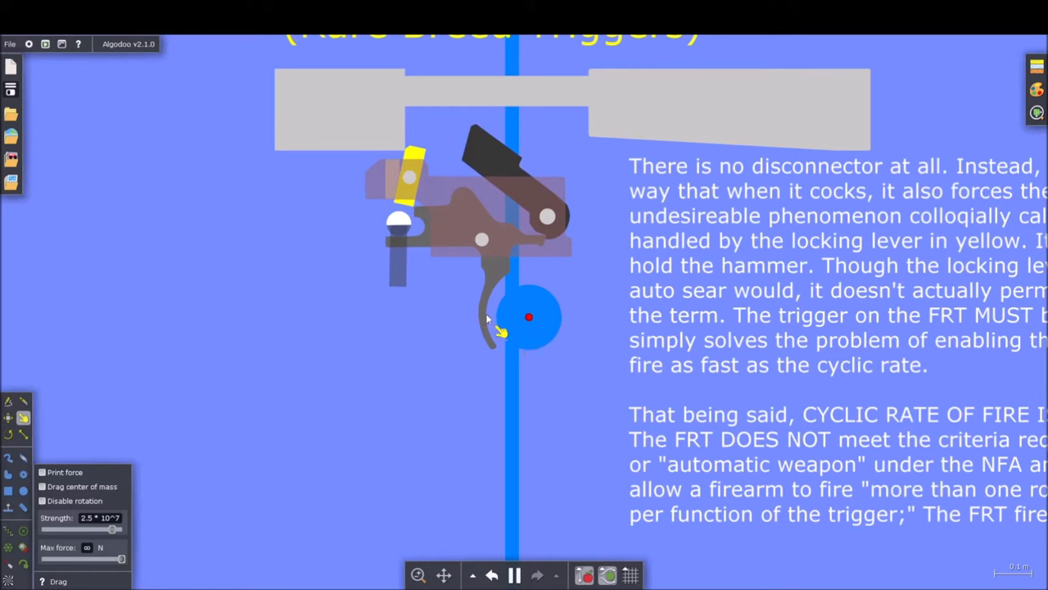
mouse_move(496, 328)
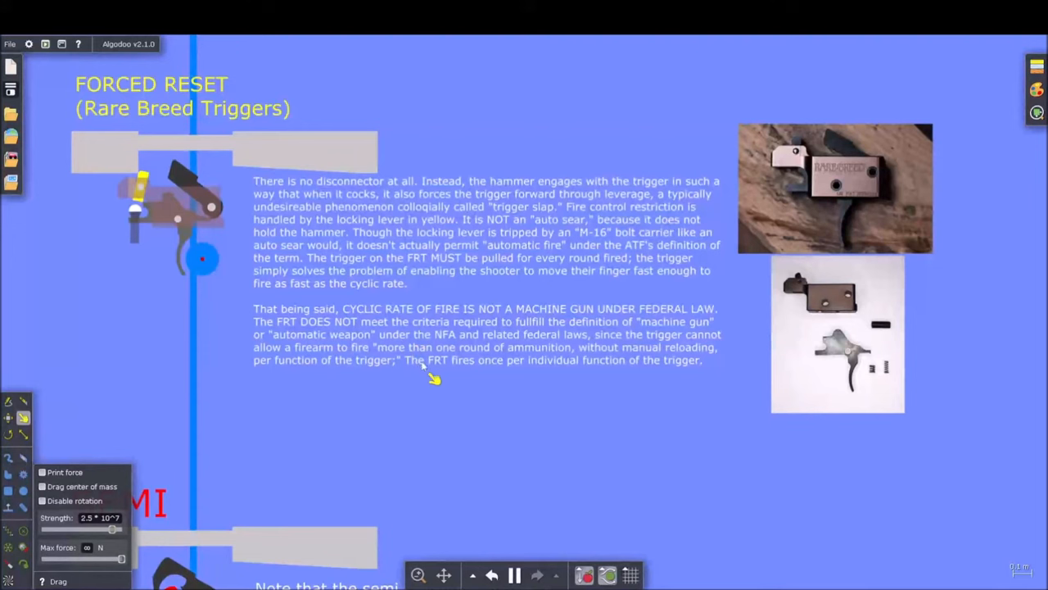
mouse_move(512, 381)
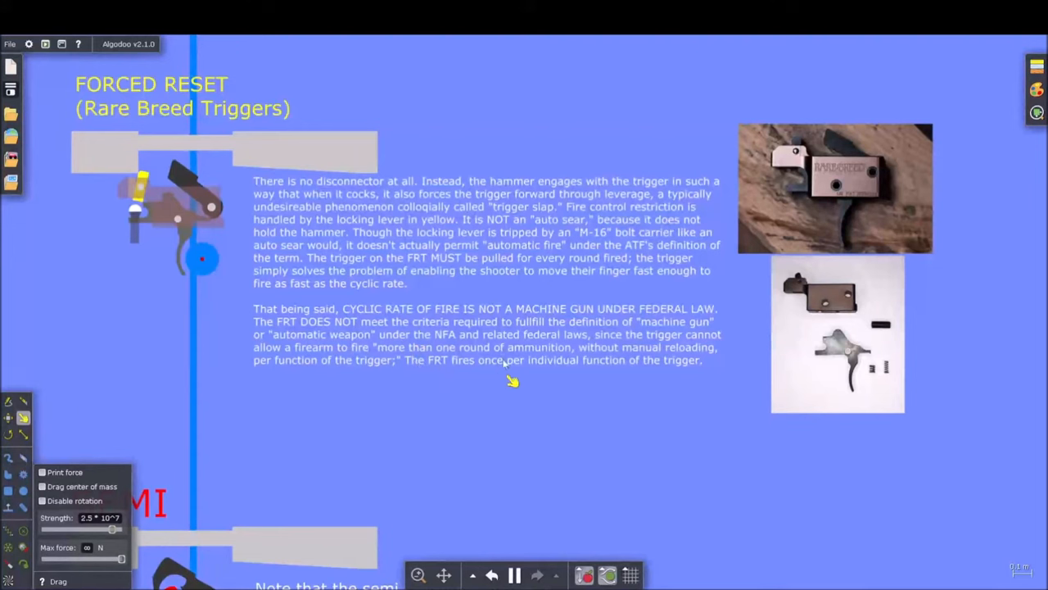
mouse_move(703, 348)
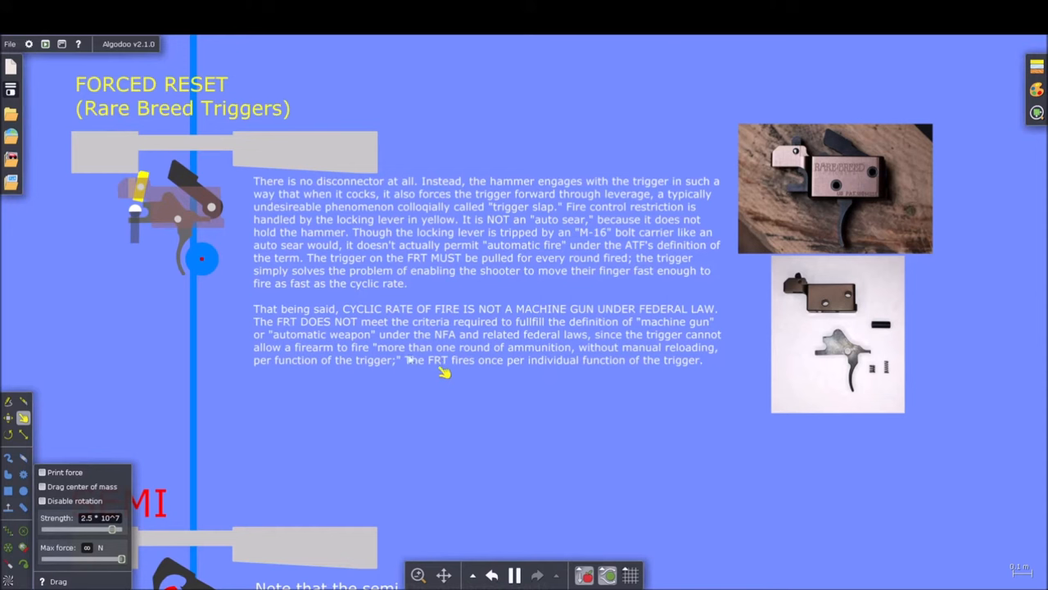
mouse_move(459, 385)
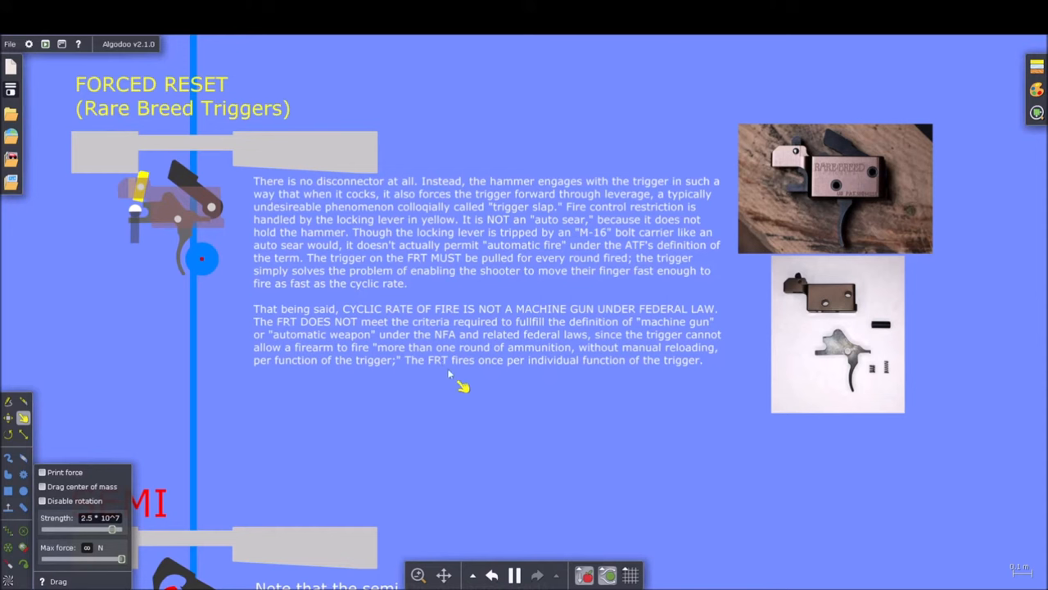
mouse_move(532, 368)
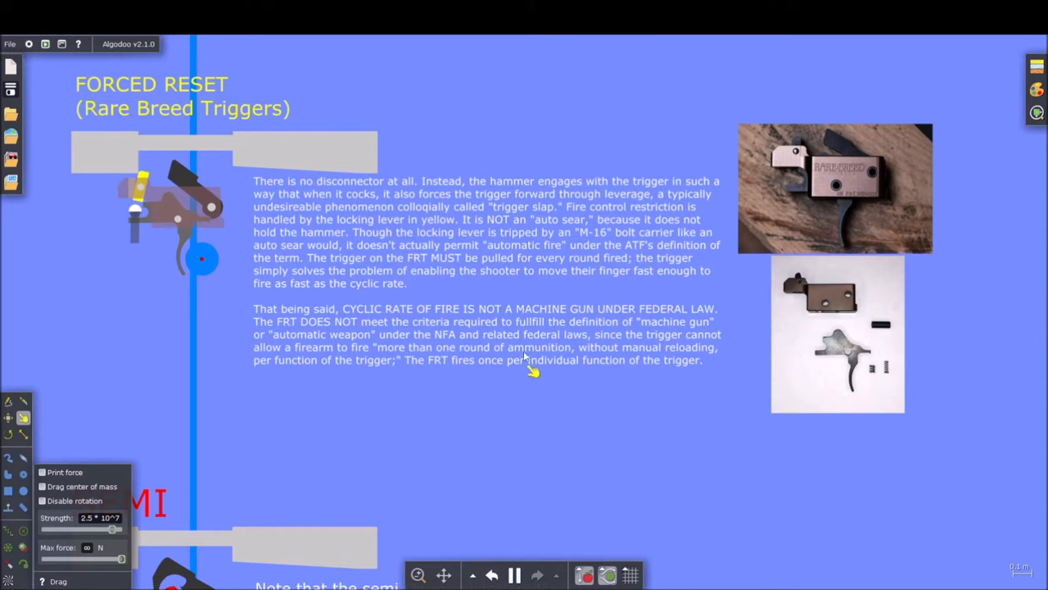
mouse_move(365, 393)
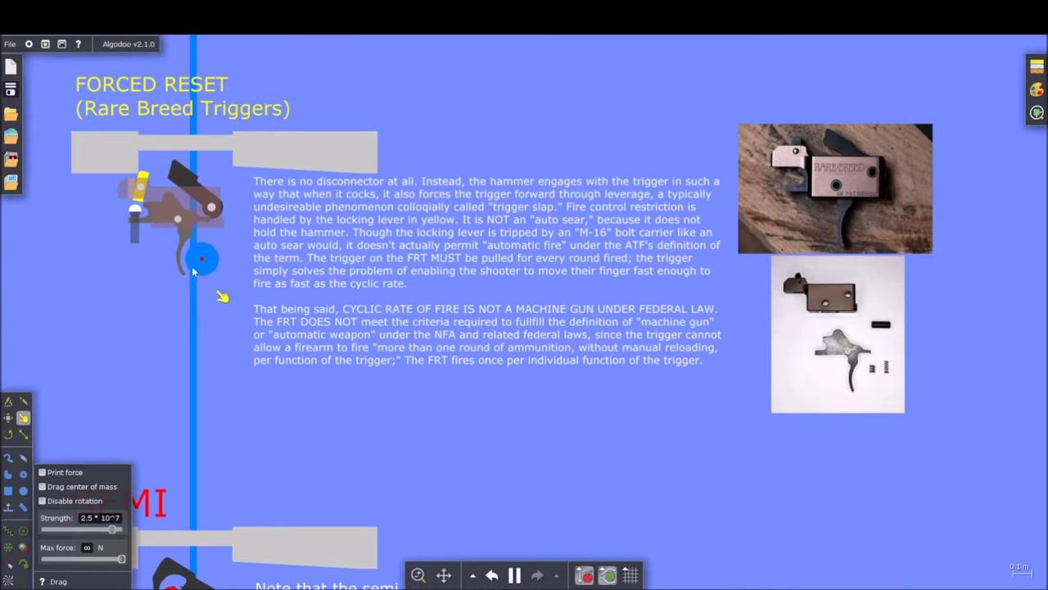
Zoom out to show the full FORCED RESET note and Rare Breed trigger photos
scroll("down", 3)
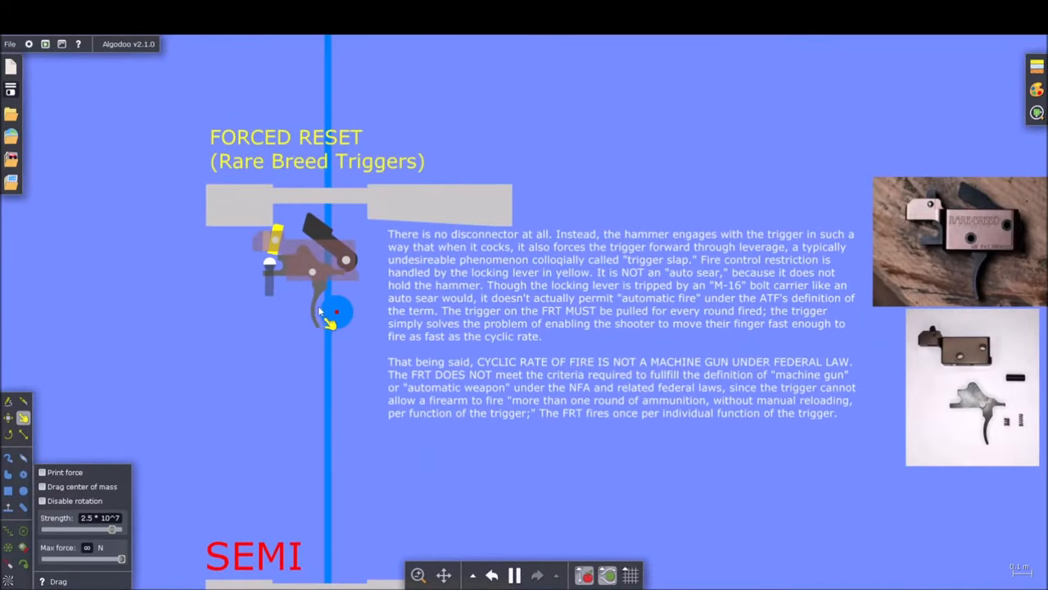
Zoom in so the forced-reset assembly and its yellow locking lever appear enlarged
scroll("up", 3)
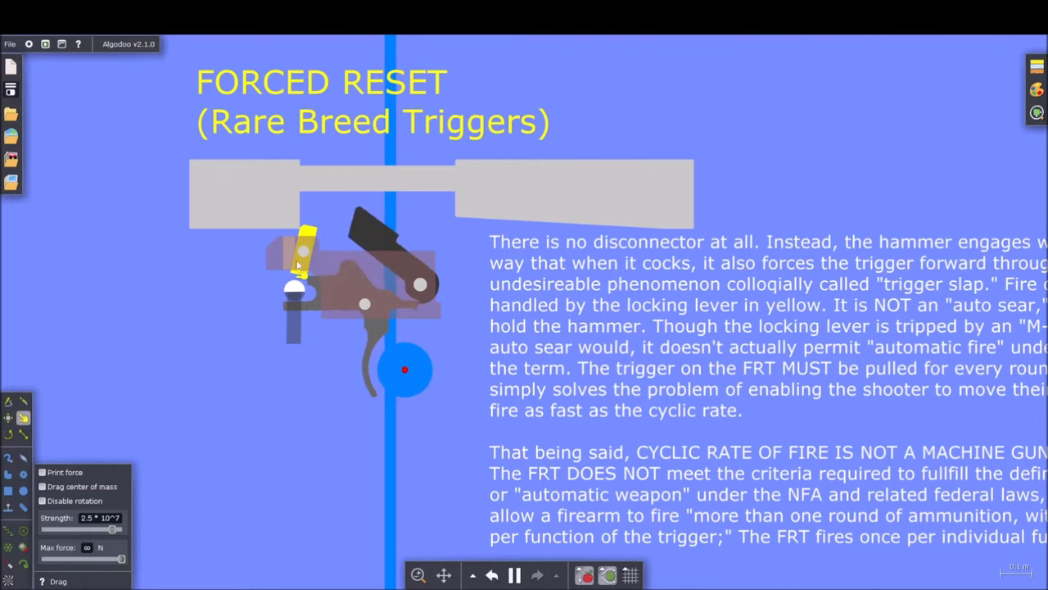
mouse_move(327, 446)
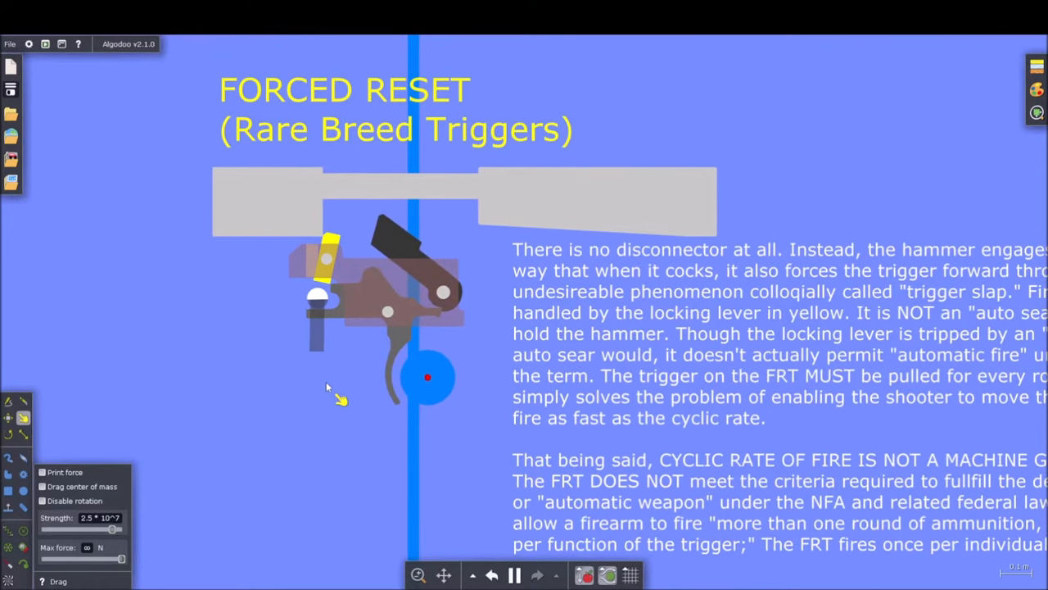
mouse_move(320, 379)
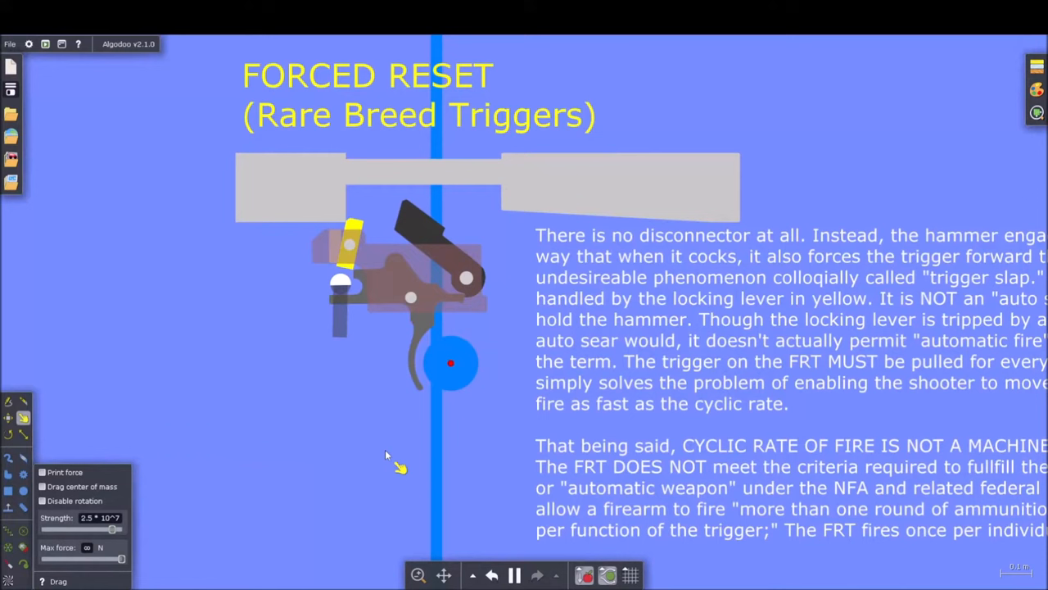
mouse_move(381, 459)
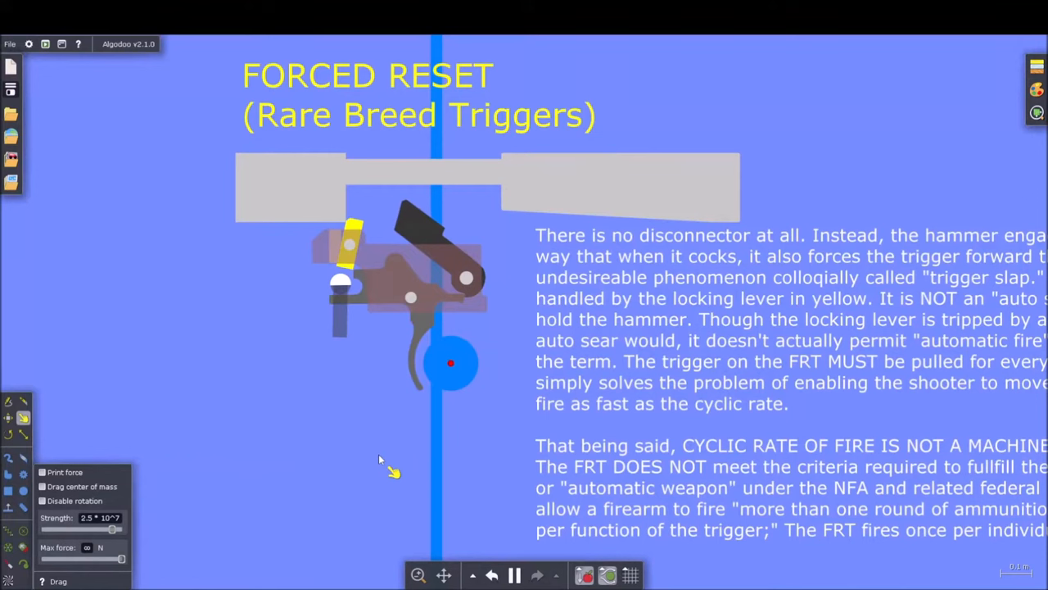
mouse_move(384, 466)
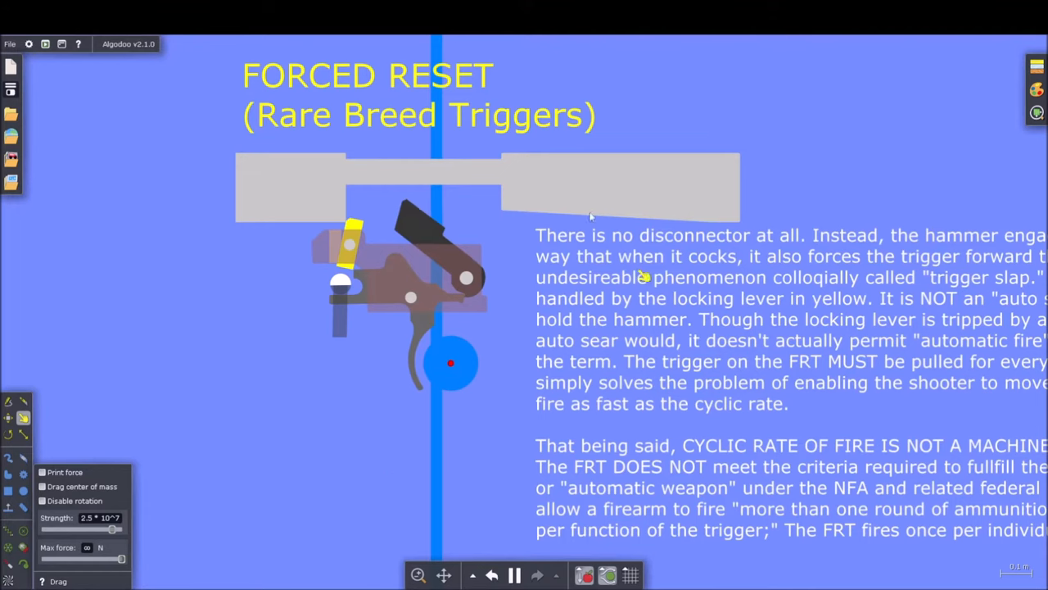
mouse_move(520, 471)
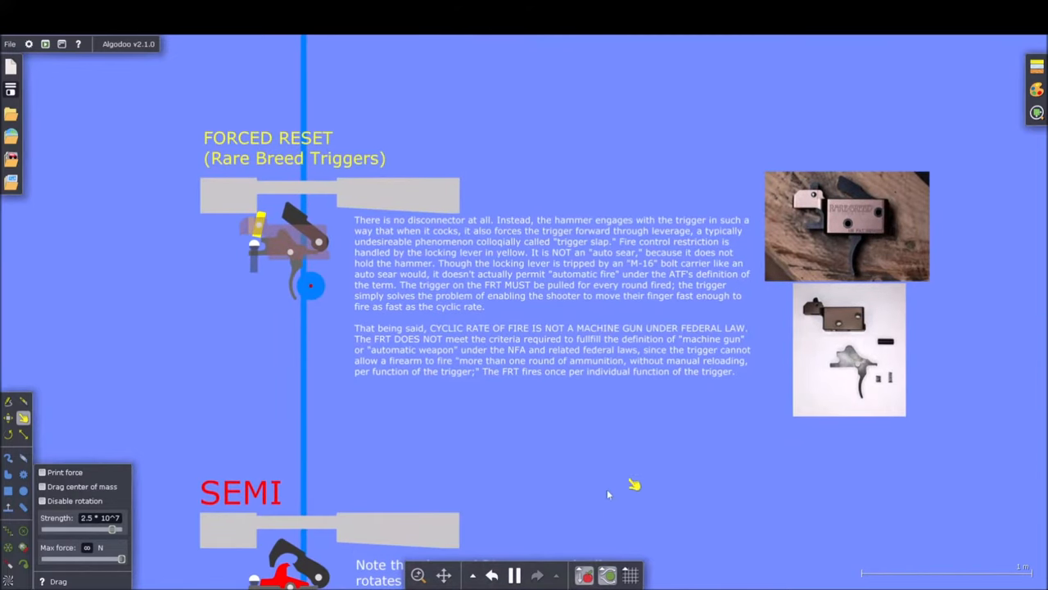
Zoom to the Selective FRT assembly with its SAFE, SEMI and FRT selector models
scroll("up", 3)
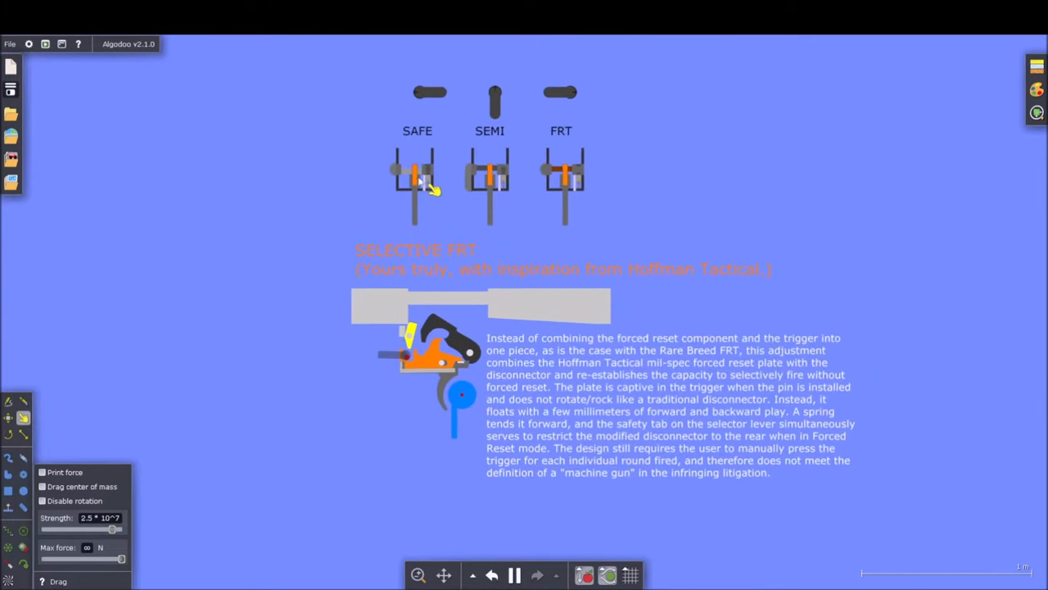
mouse_move(311, 373)
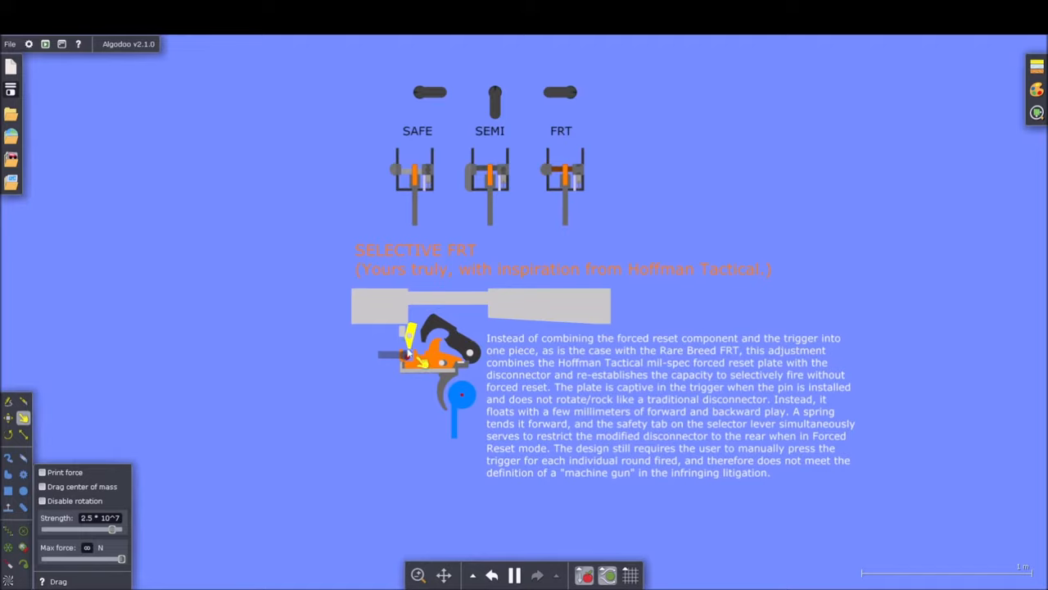
Zoom in on the orange forced-reset plate, red pin and yellow lever
scroll("up", 3)
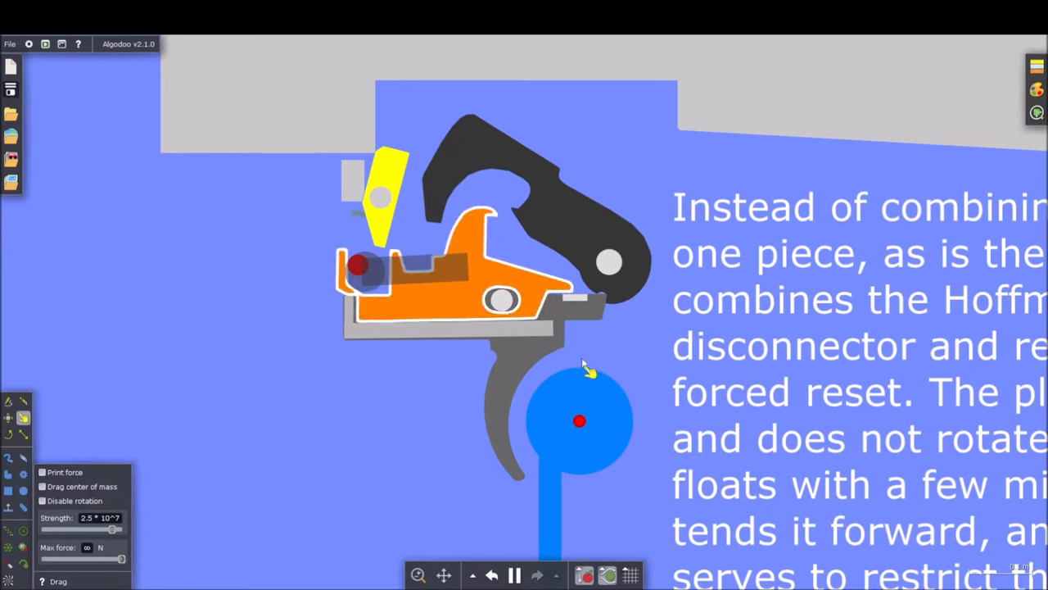
mouse_move(524, 209)
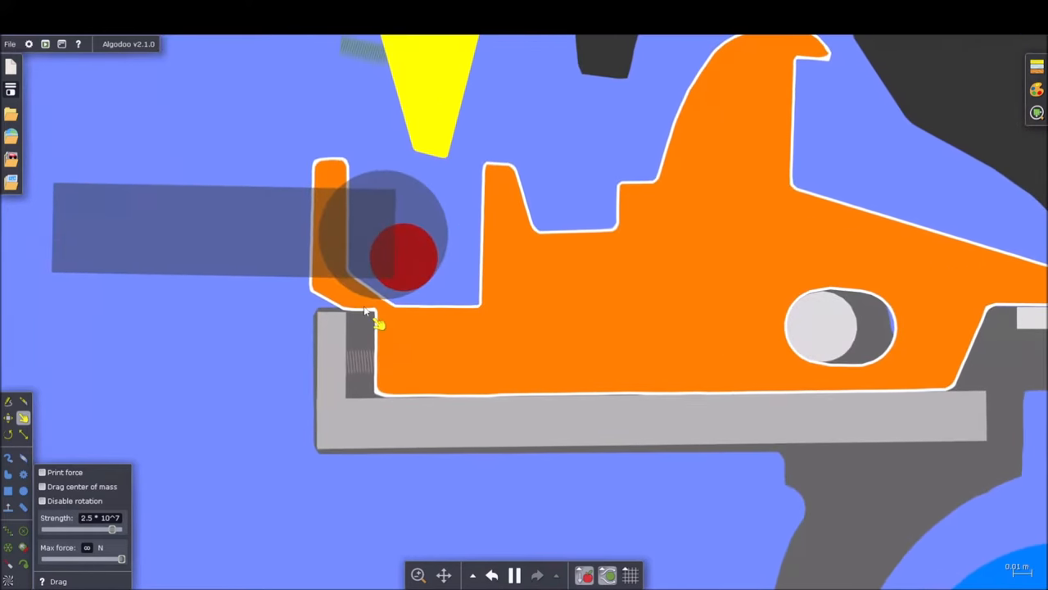
left_click_drag(376, 323, 262, 372)
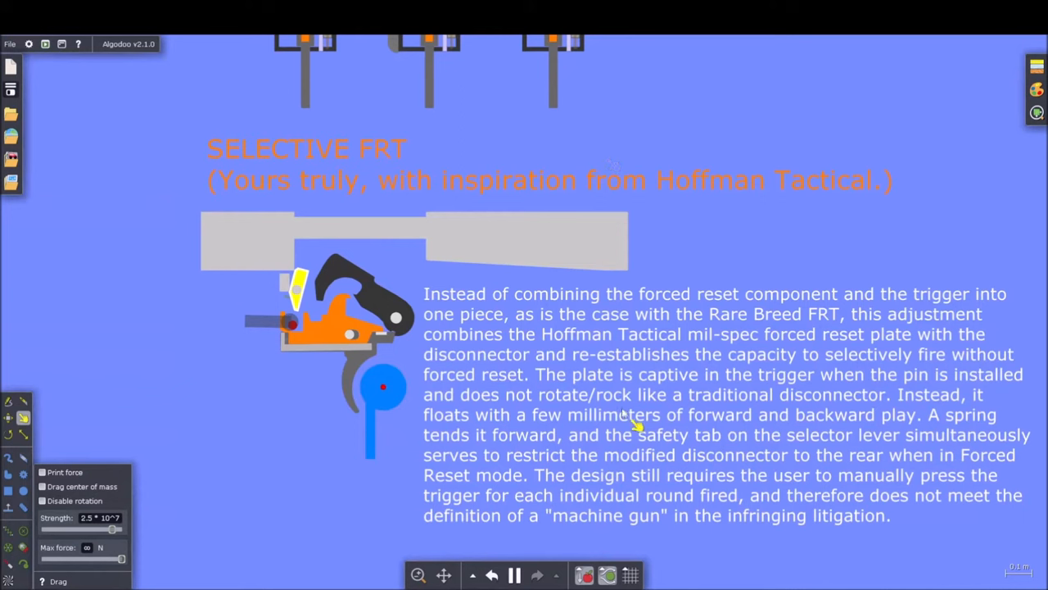
mouse_move(377, 336)
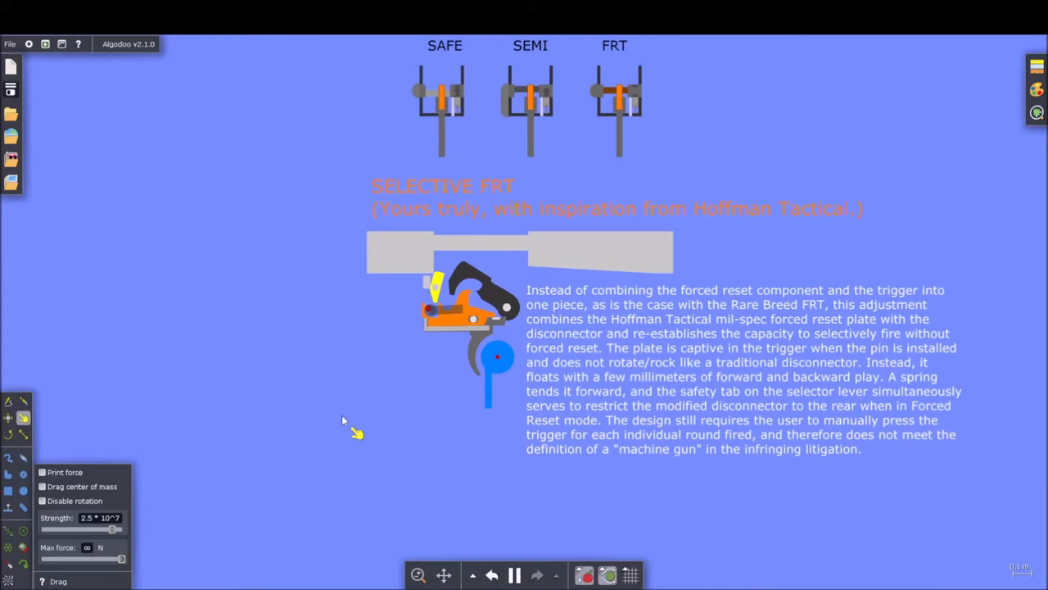
mouse_move(463, 508)
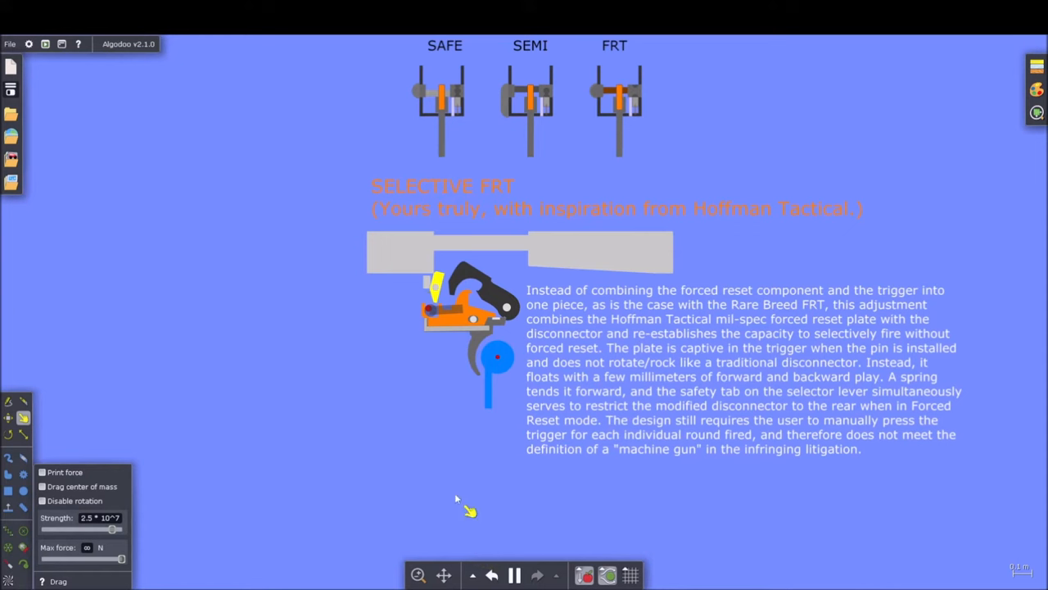
mouse_move(582, 462)
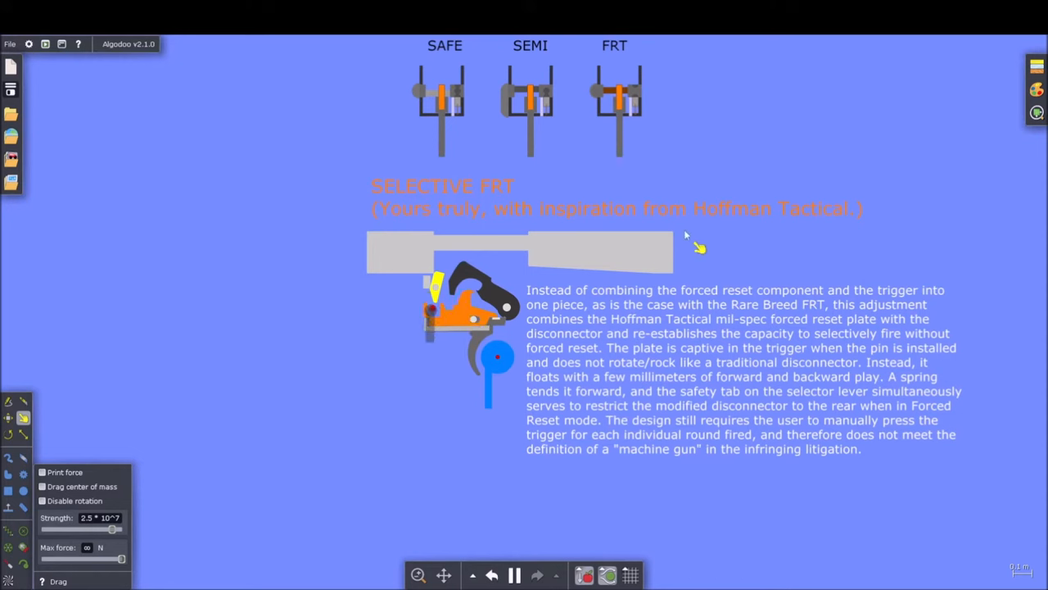
mouse_move(307, 424)
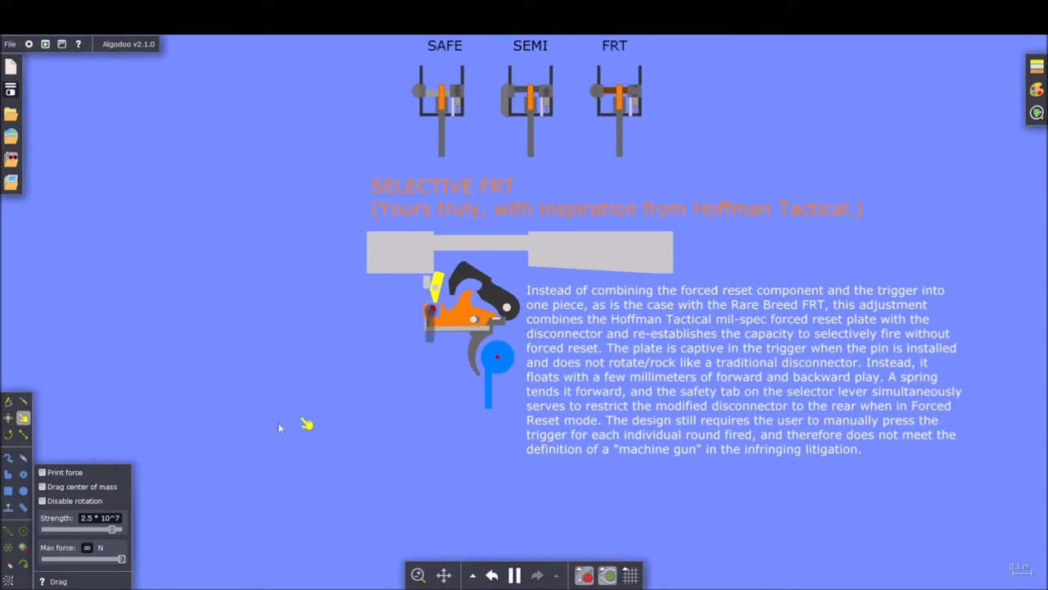
mouse_move(466, 401)
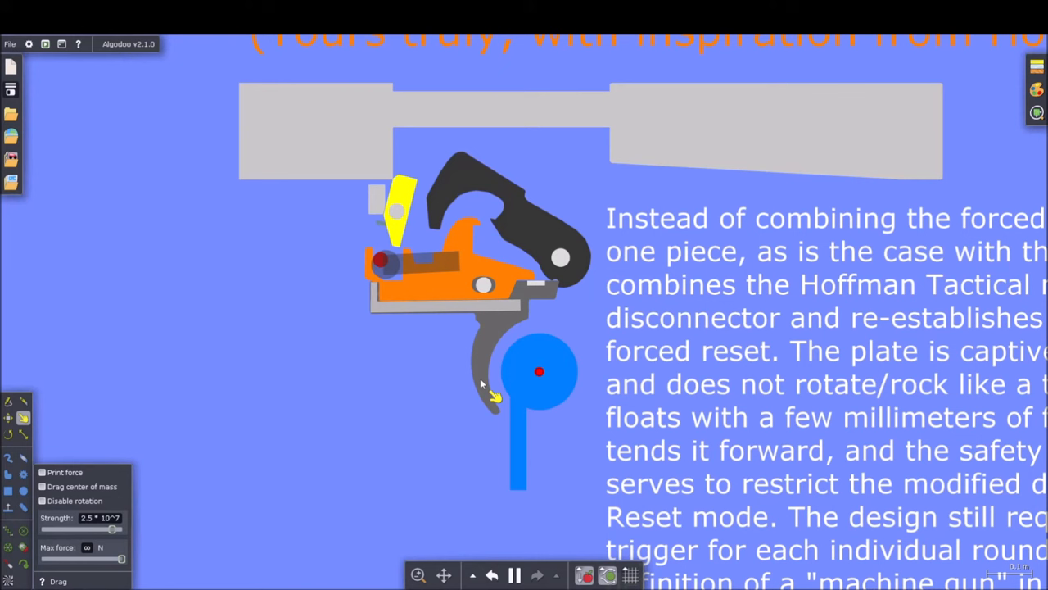
mouse_move(274, 336)
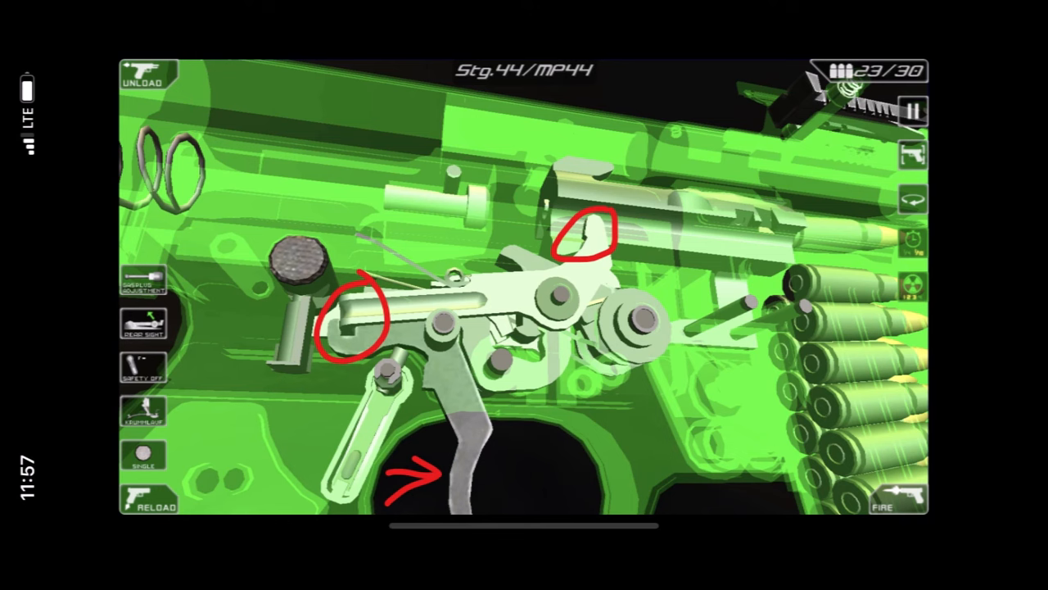
Fire the MP44 in x-ray view until 18 of 30 rounds remain
left_click(899, 500)
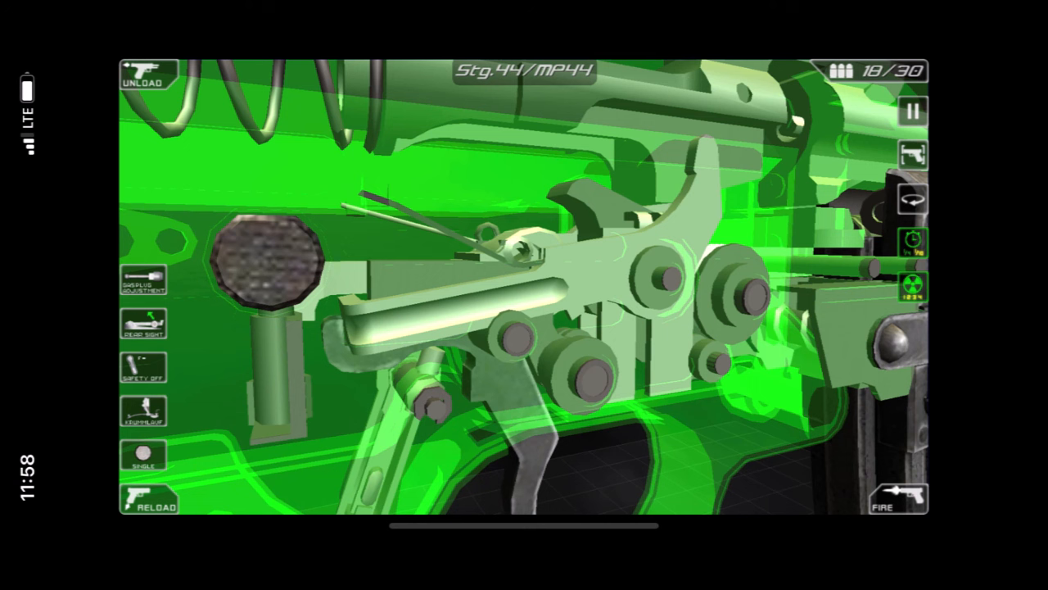